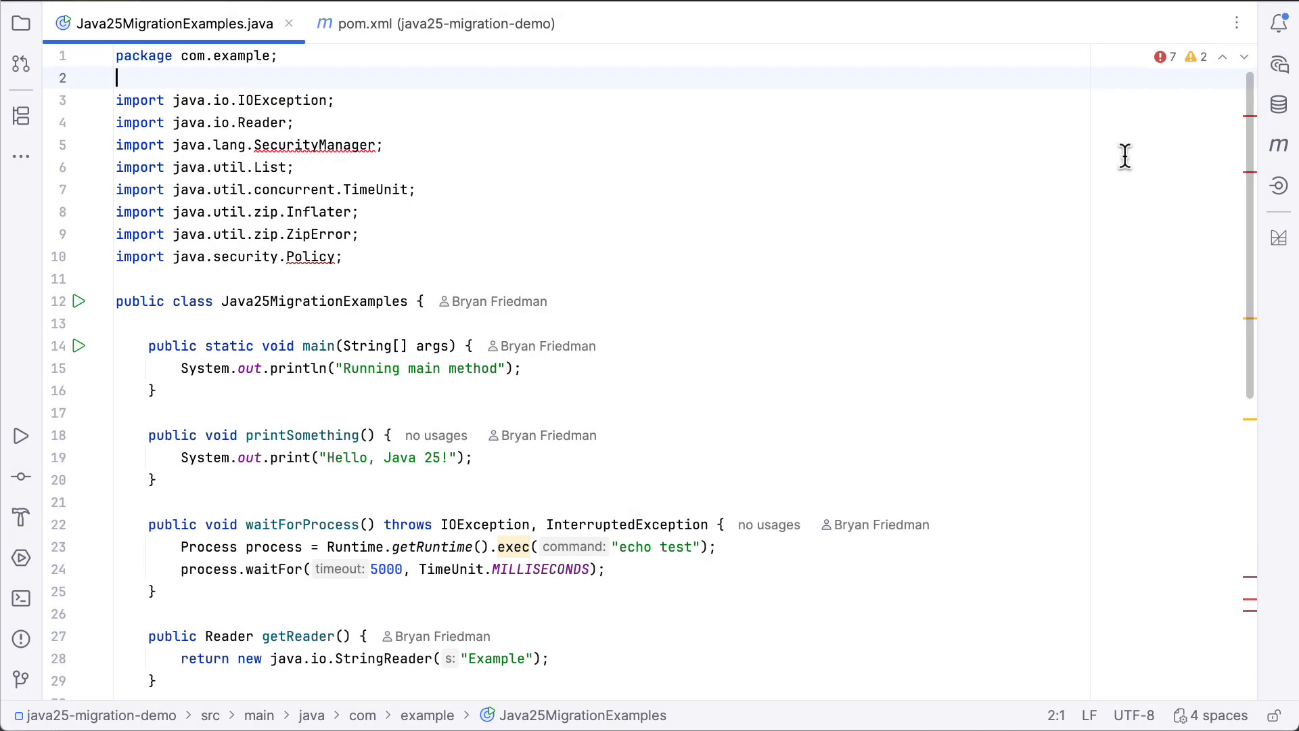
- Check java.version in pom.xml, then return to Java25MigrationExamples.java to see its deprecation problems
{"action": "scroll", "scroll_direction": "down", "scroll_amount": 3}
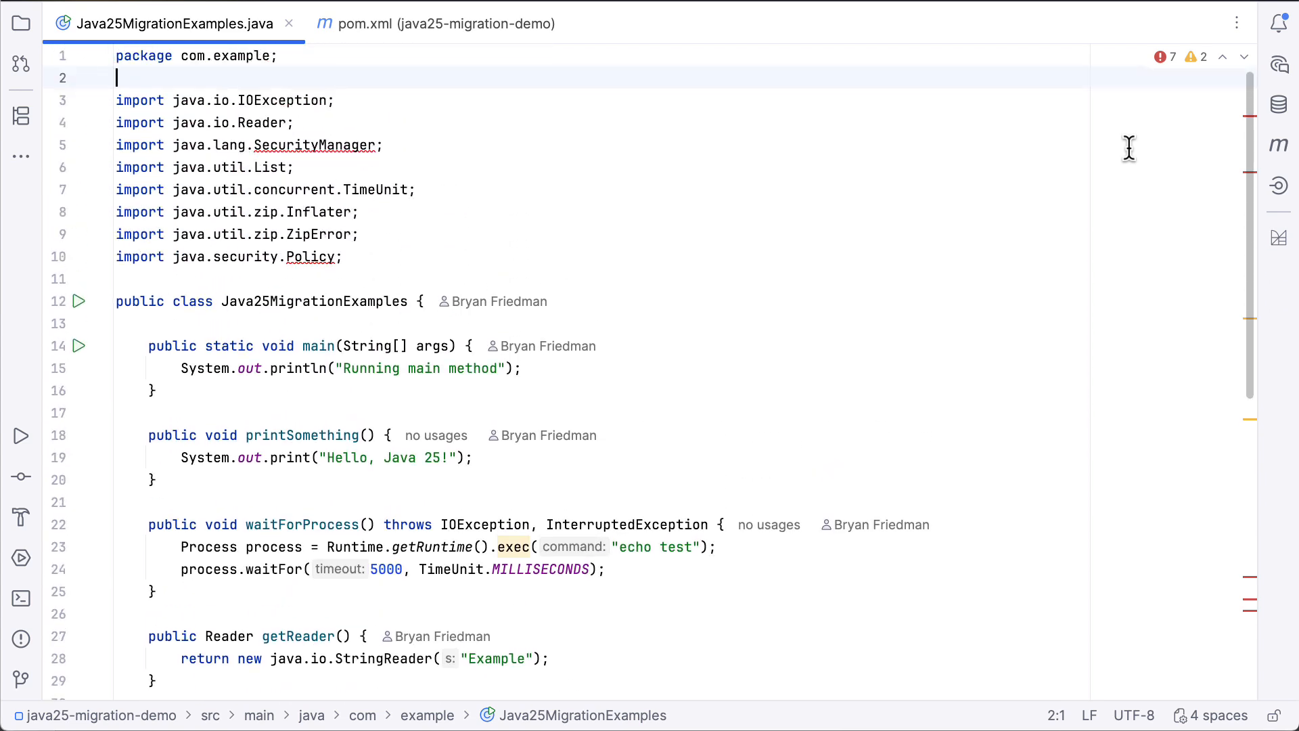
{"action": "left_click", "coordinate": [435, 23]}
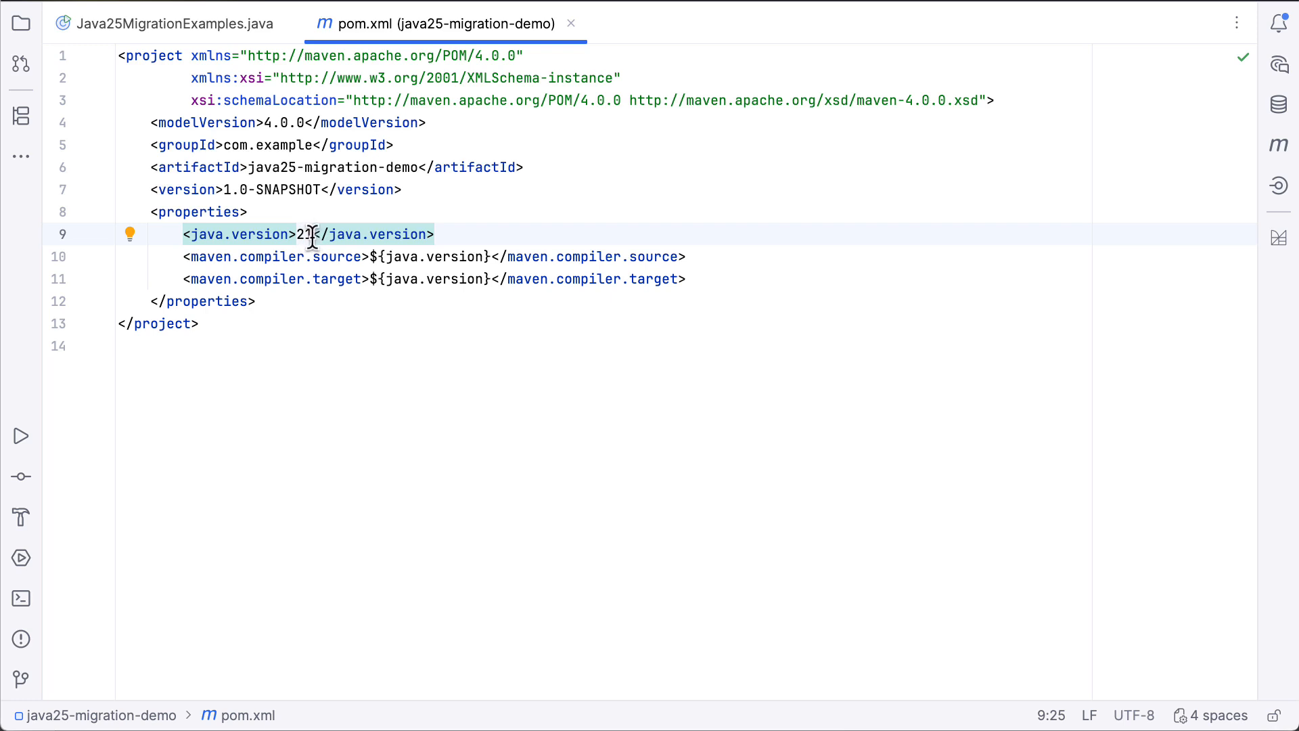
{"action": "left_click", "coordinate": [171, 23]}
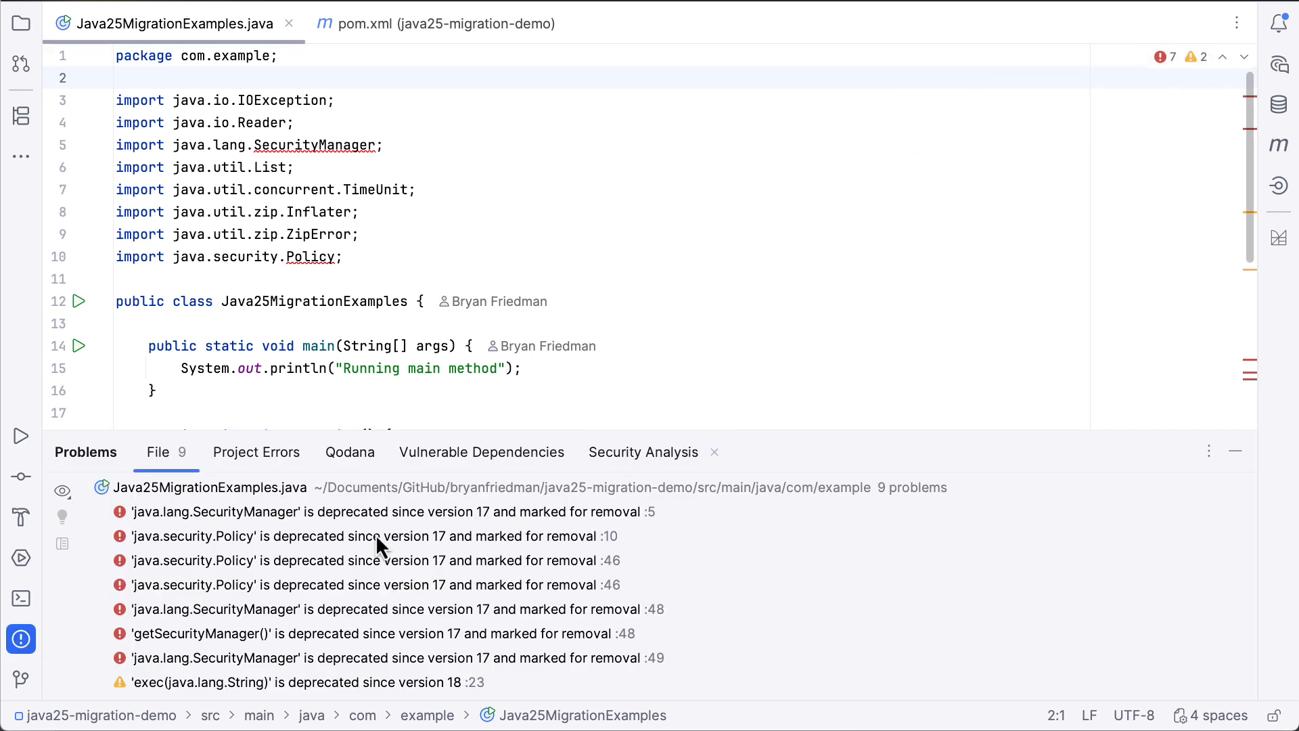
{"action": "mouse_move", "coordinate": [504, 569]}
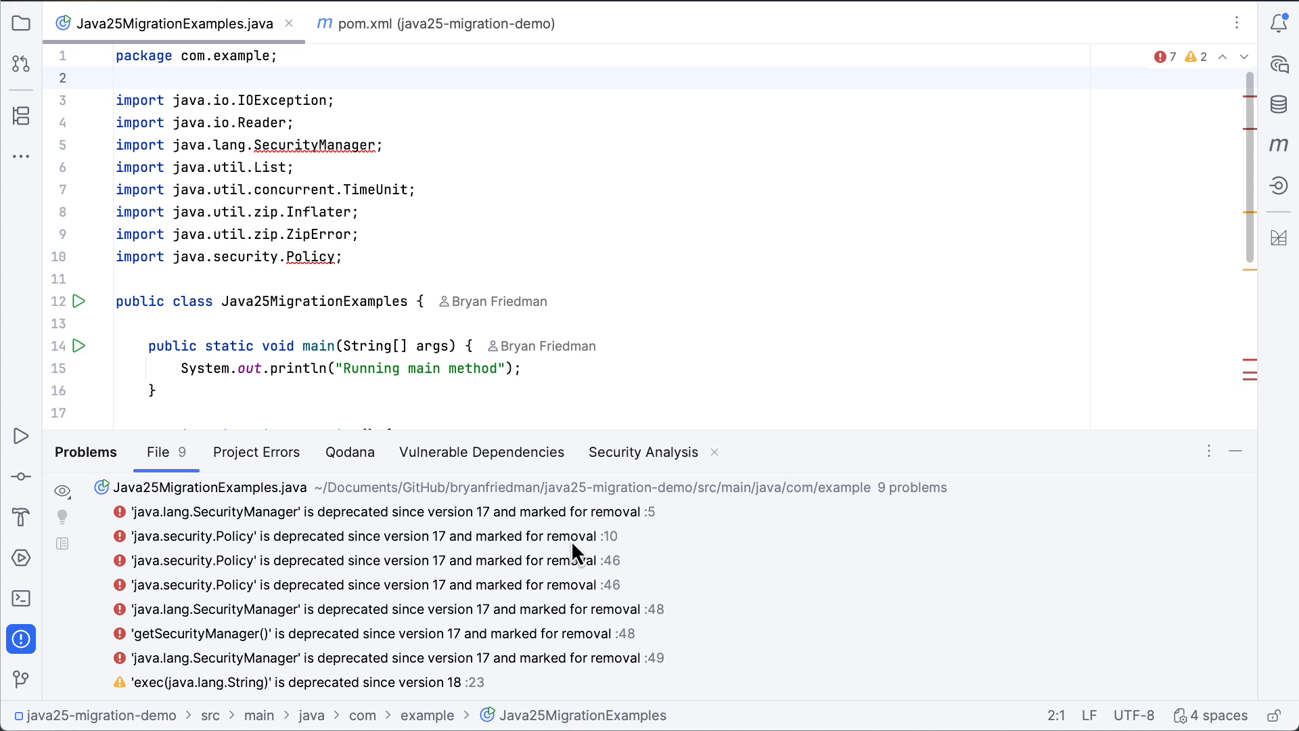
{"action": "mouse_move", "coordinate": [499, 300]}
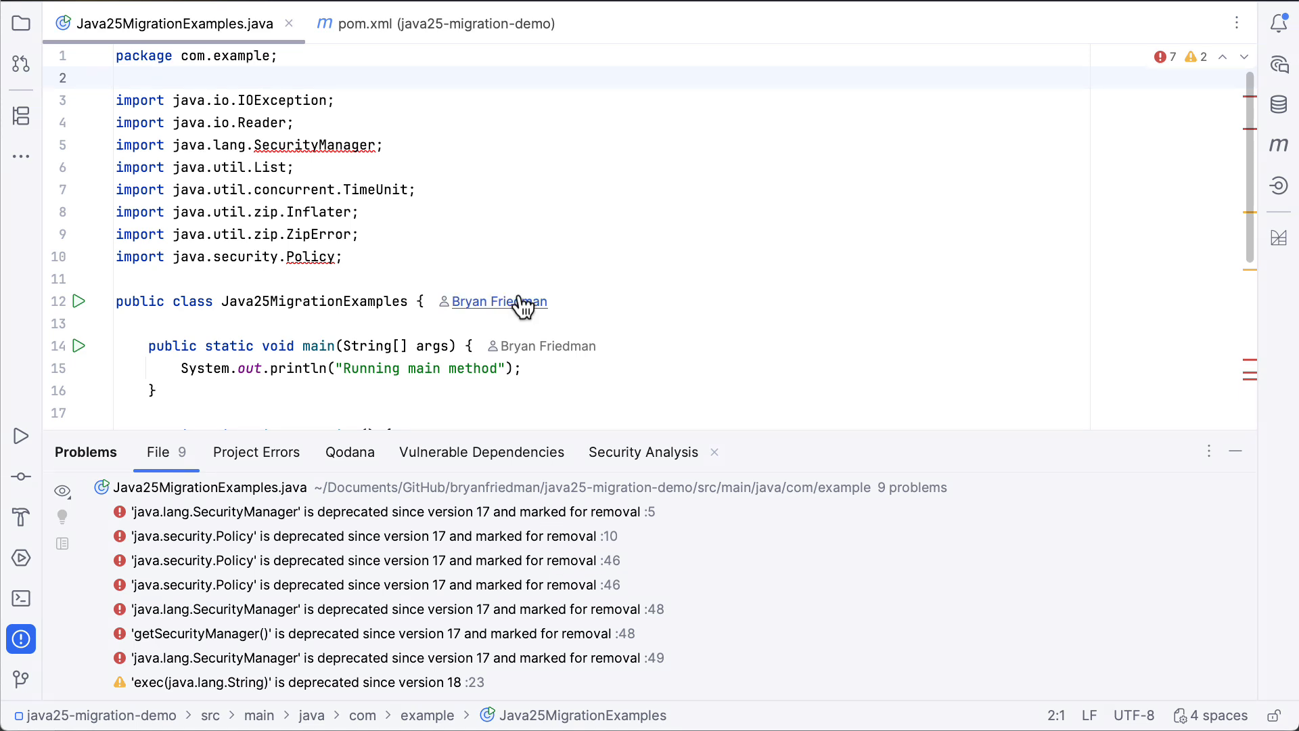
{"action": "mouse_move", "coordinate": [485, 534]}
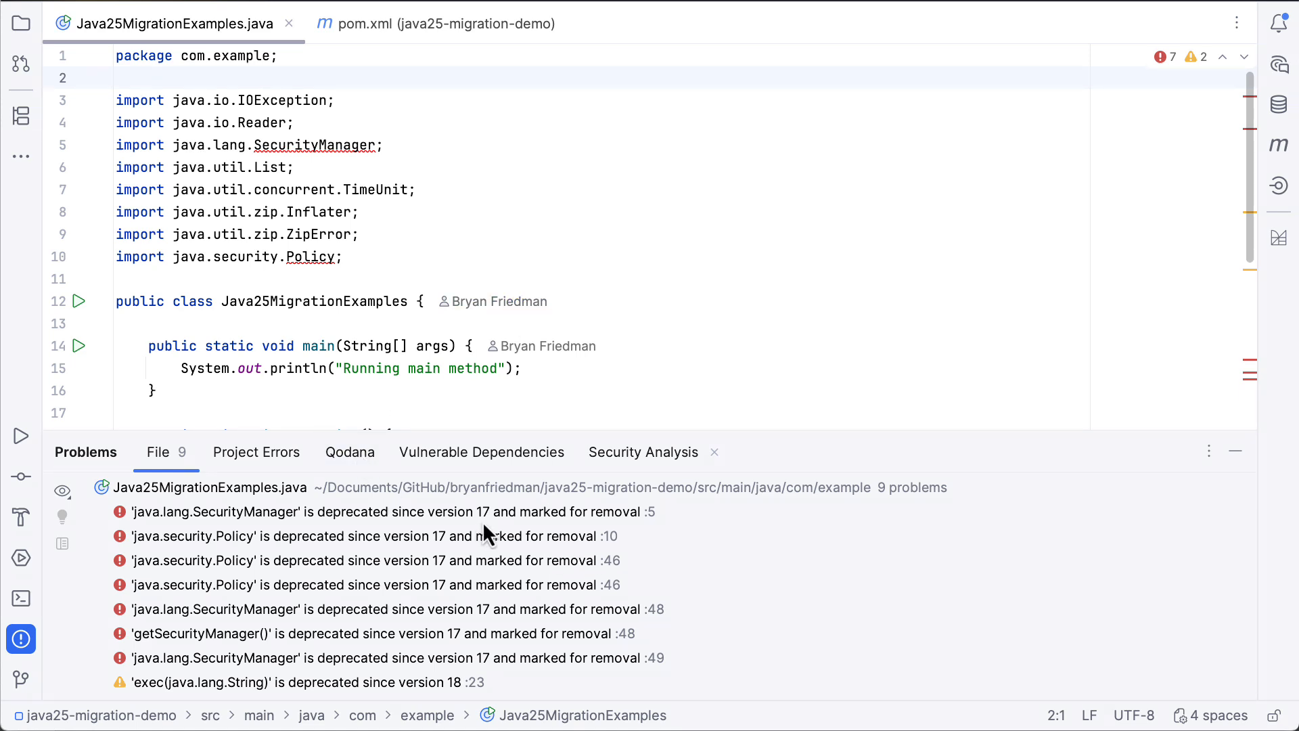
{"action": "mouse_move", "coordinate": [485, 537]}
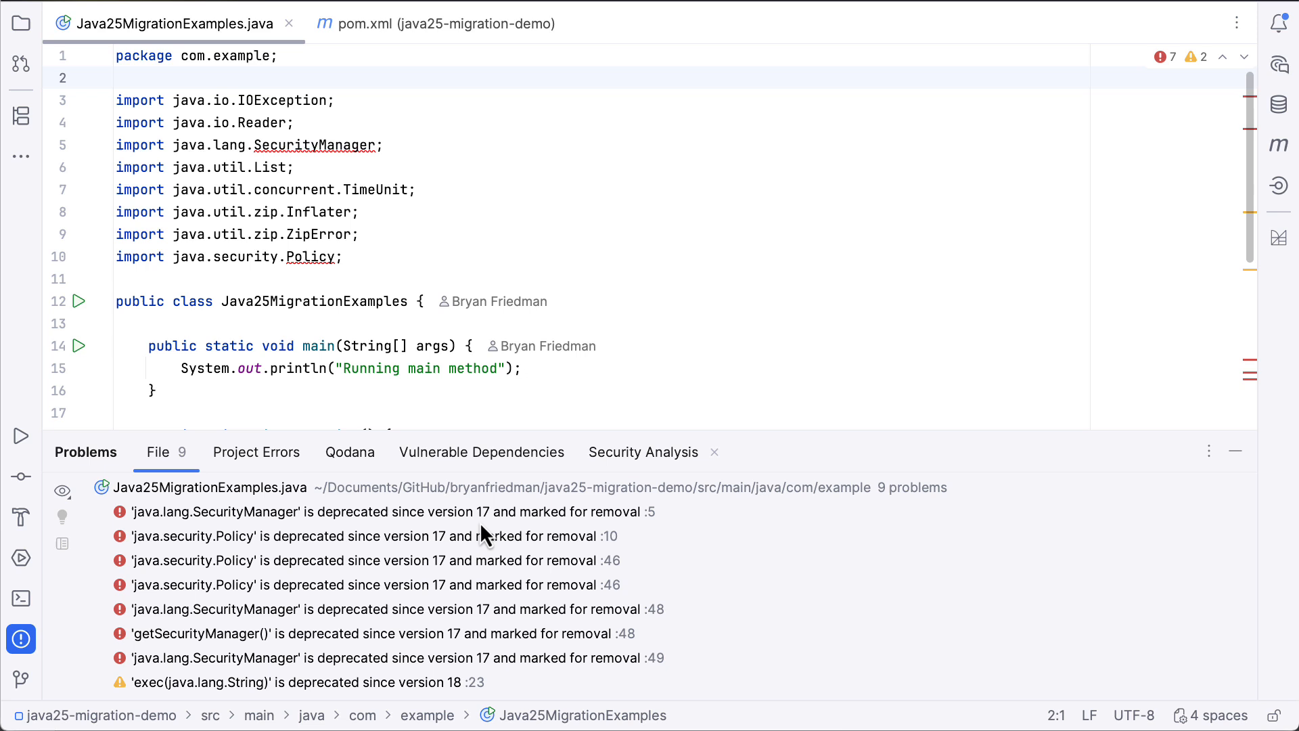
{"action": "left_click", "coordinate": [435, 23]}
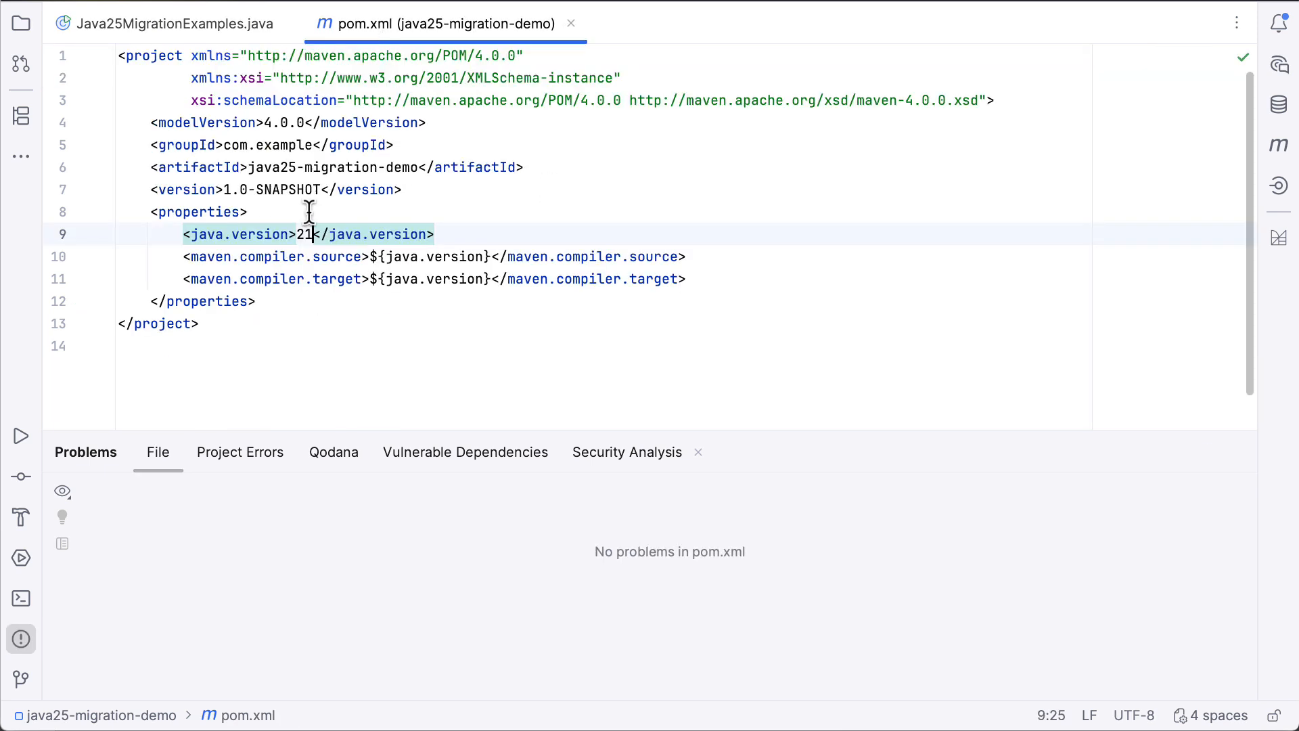
{"action": "type", "text": "25"}
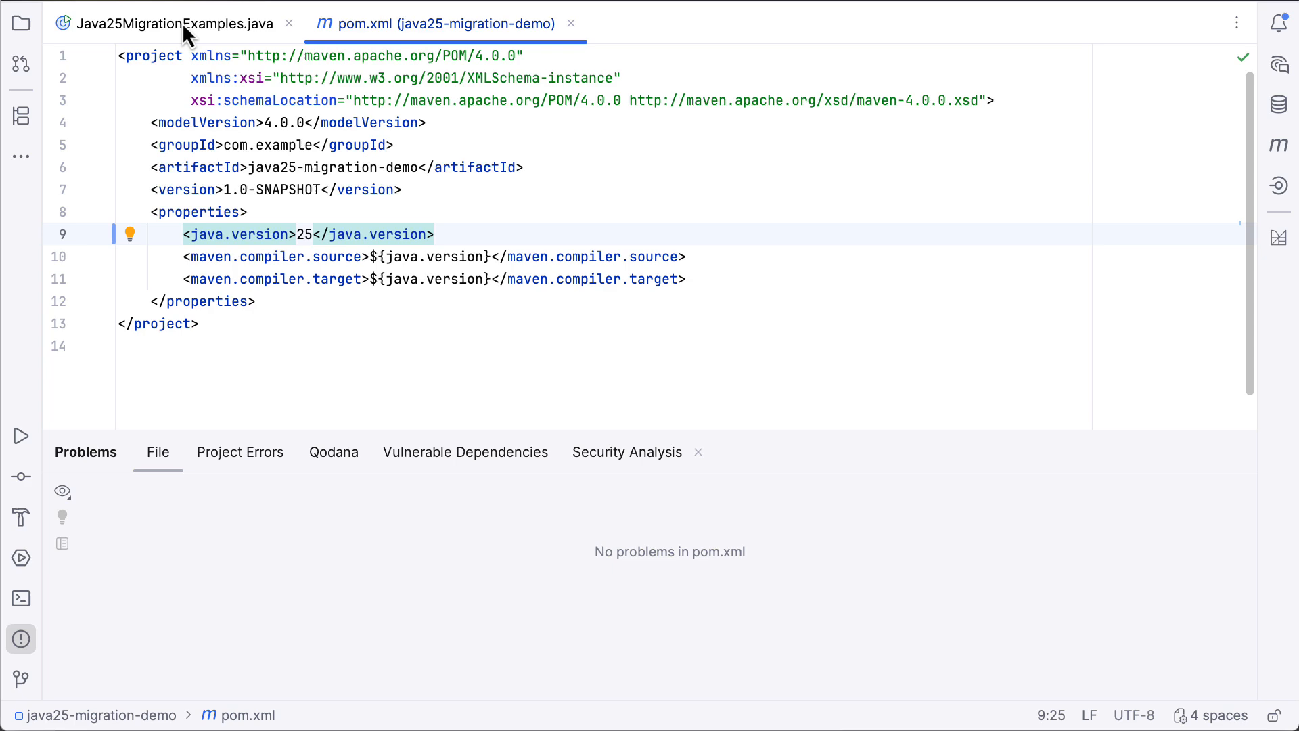
{"action": "left_click", "coordinate": [157, 23]}
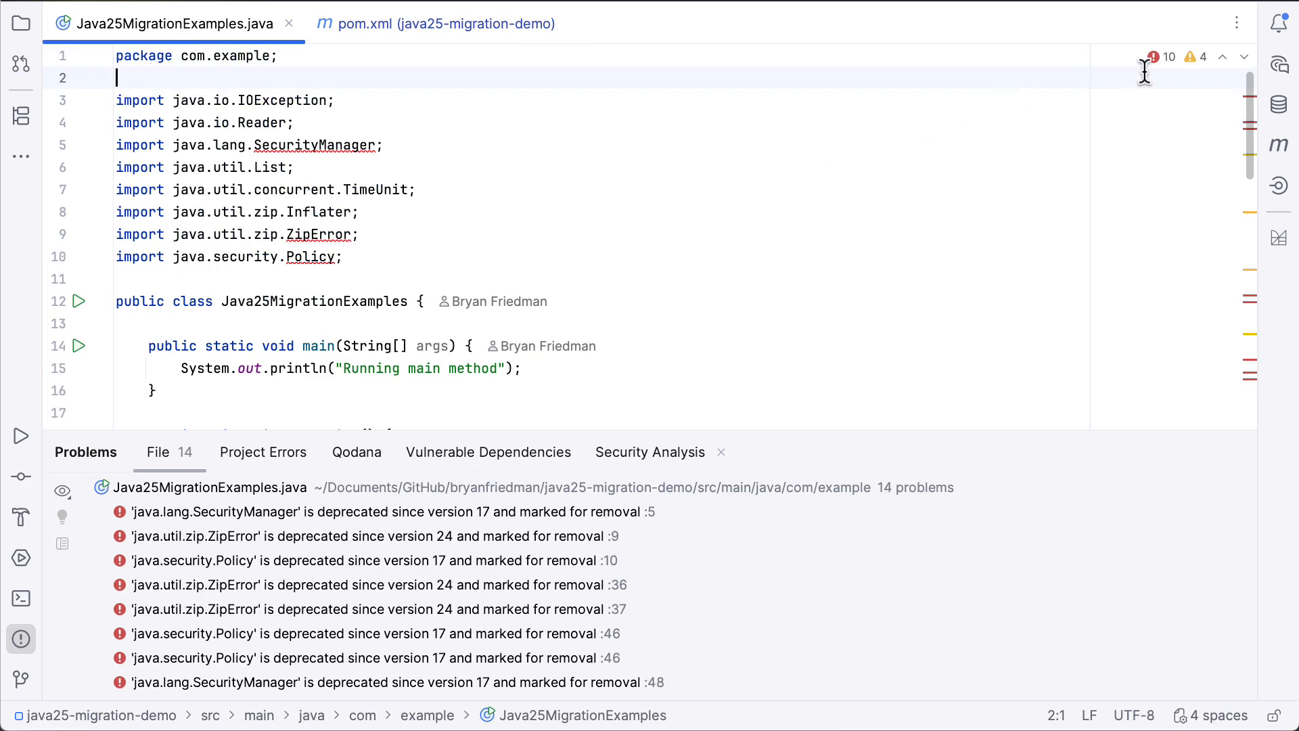
{"action": "mouse_move", "coordinate": [1146, 57]}
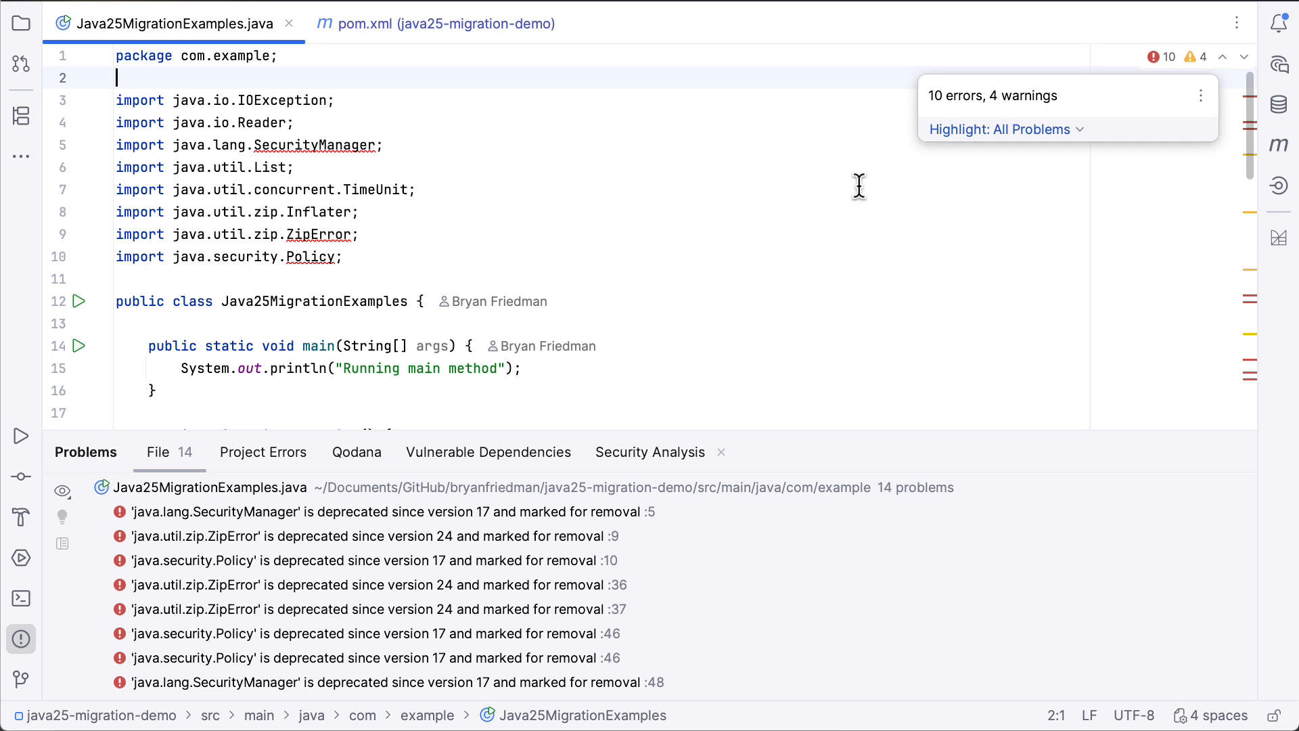
{"action": "scroll", "scroll_direction": "down", "scroll_amount": 3}
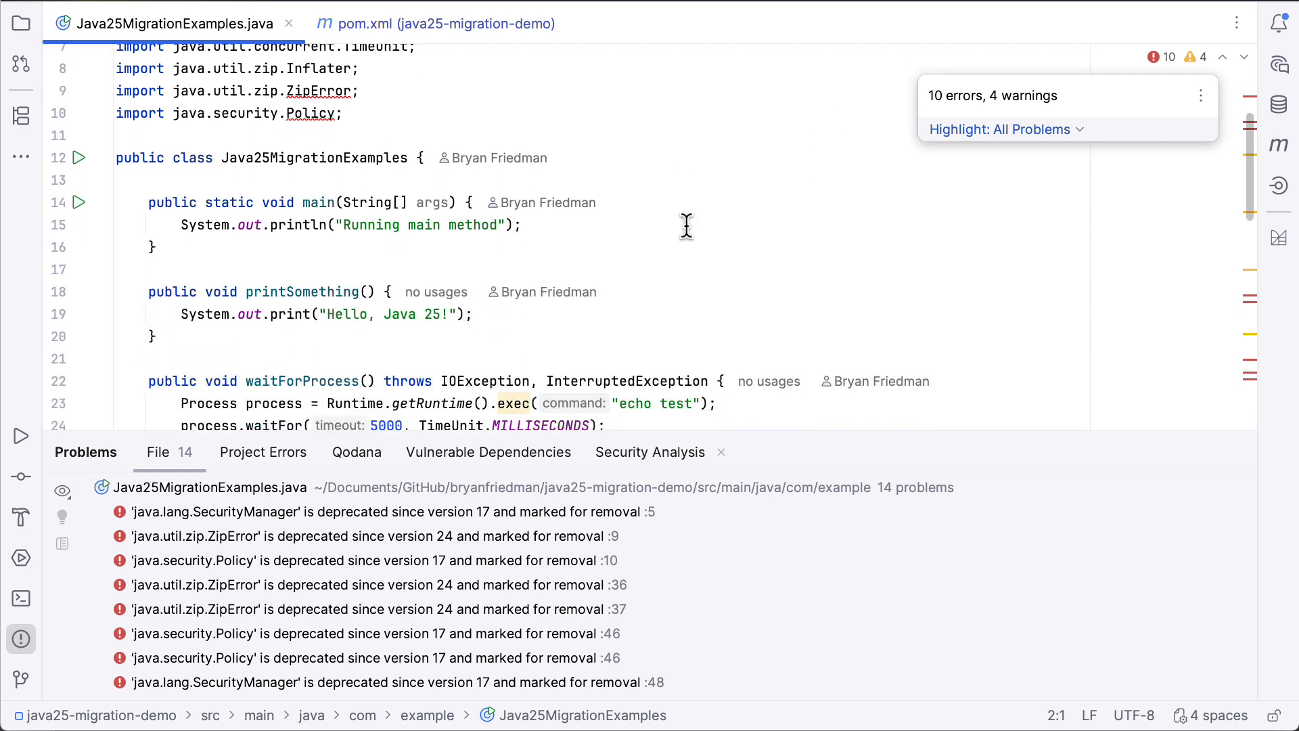
{"action": "scroll", "scroll_direction": "down", "scroll_amount": 3}
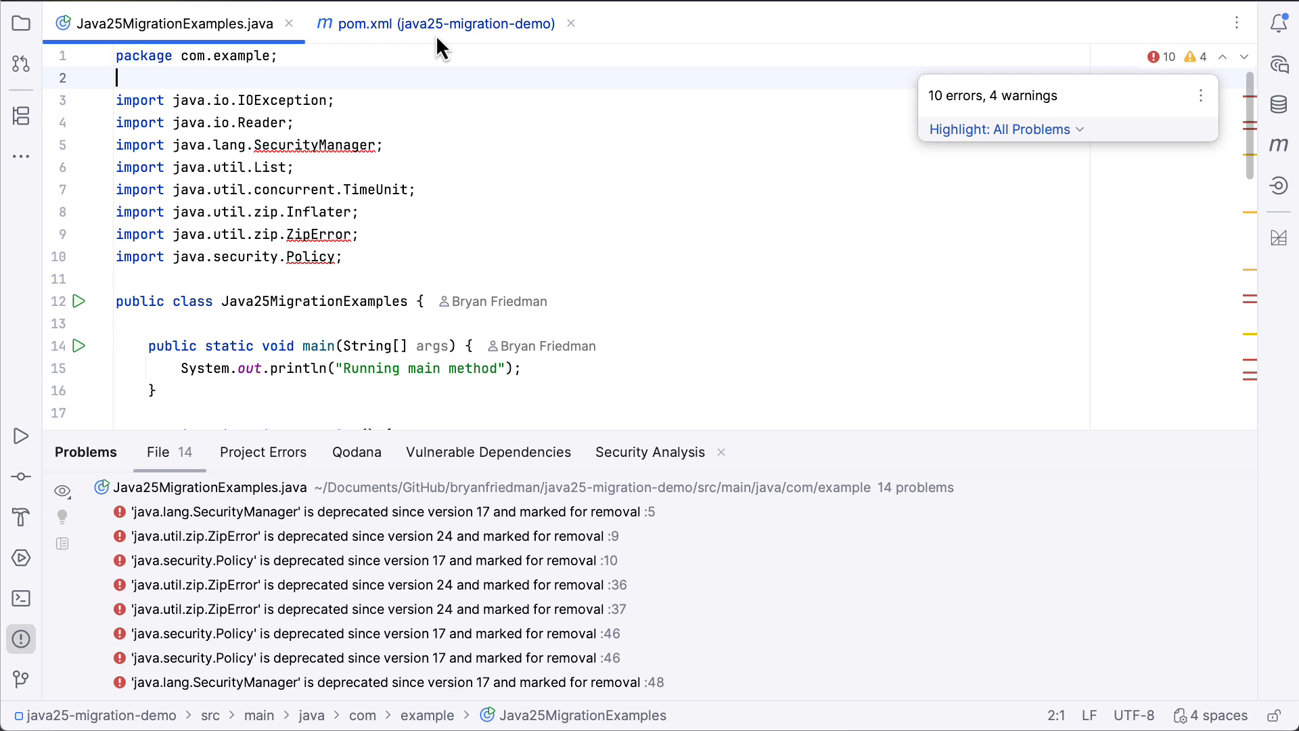
{"action": "left_click", "coordinate": [437, 23]}
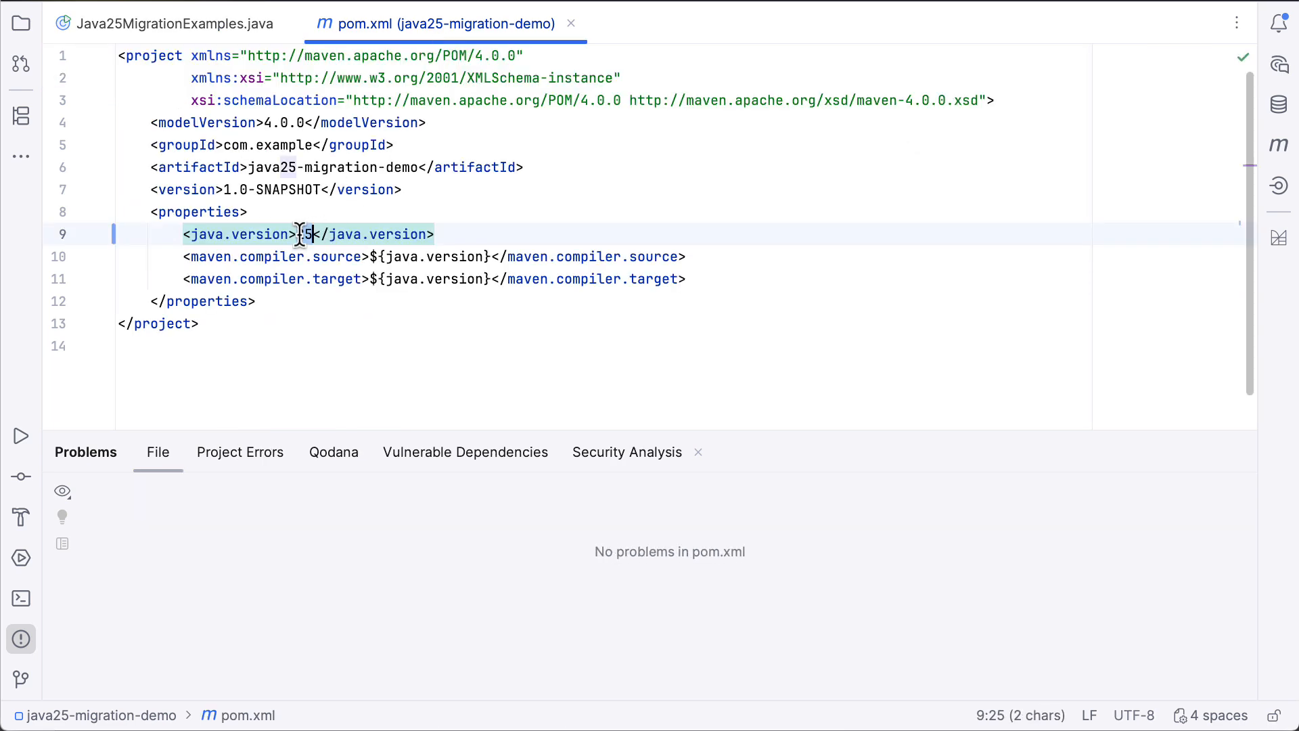
{"action": "type", "text": "21"}
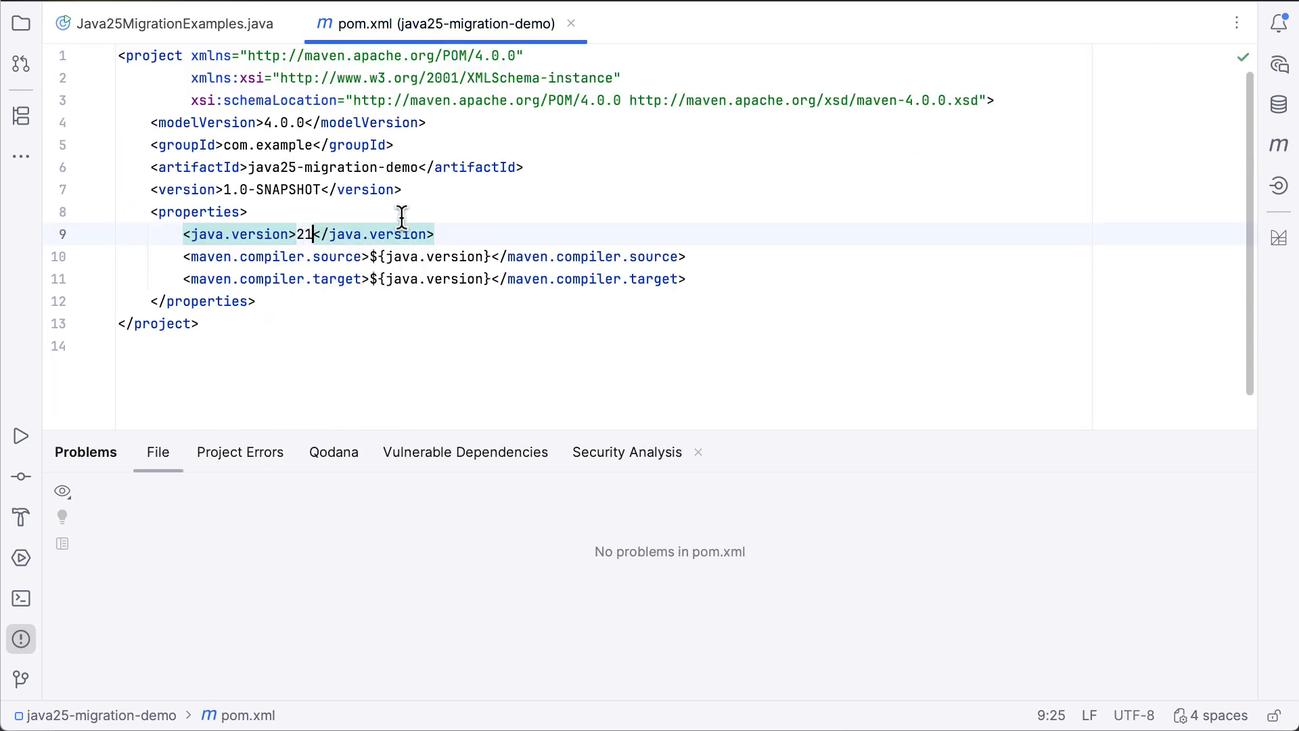
{"action": "left_click", "coordinate": [161, 23]}
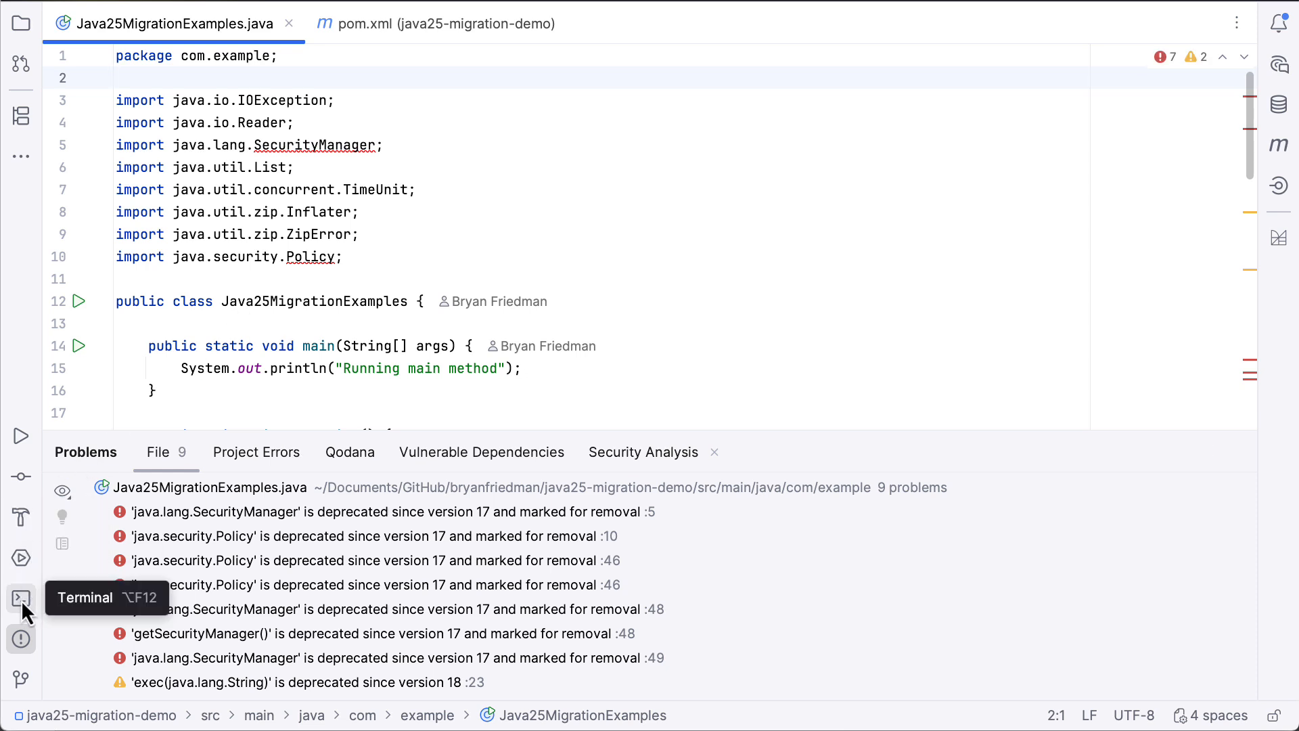
- In a terminal, run 'mod git apply . --last-recipe-run' copied from the recipe output
{"action": "left_click", "coordinate": [20, 598]}
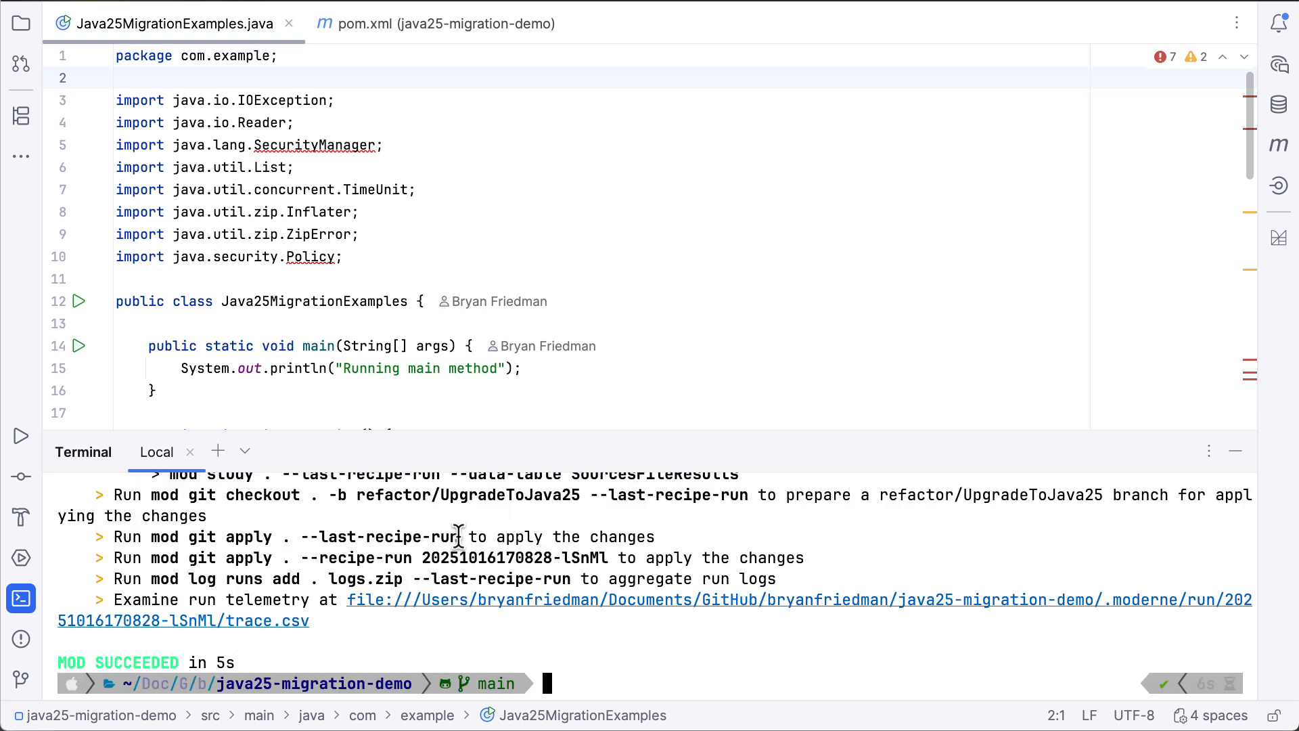
{"action": "double_click", "coordinate": [414, 536]}
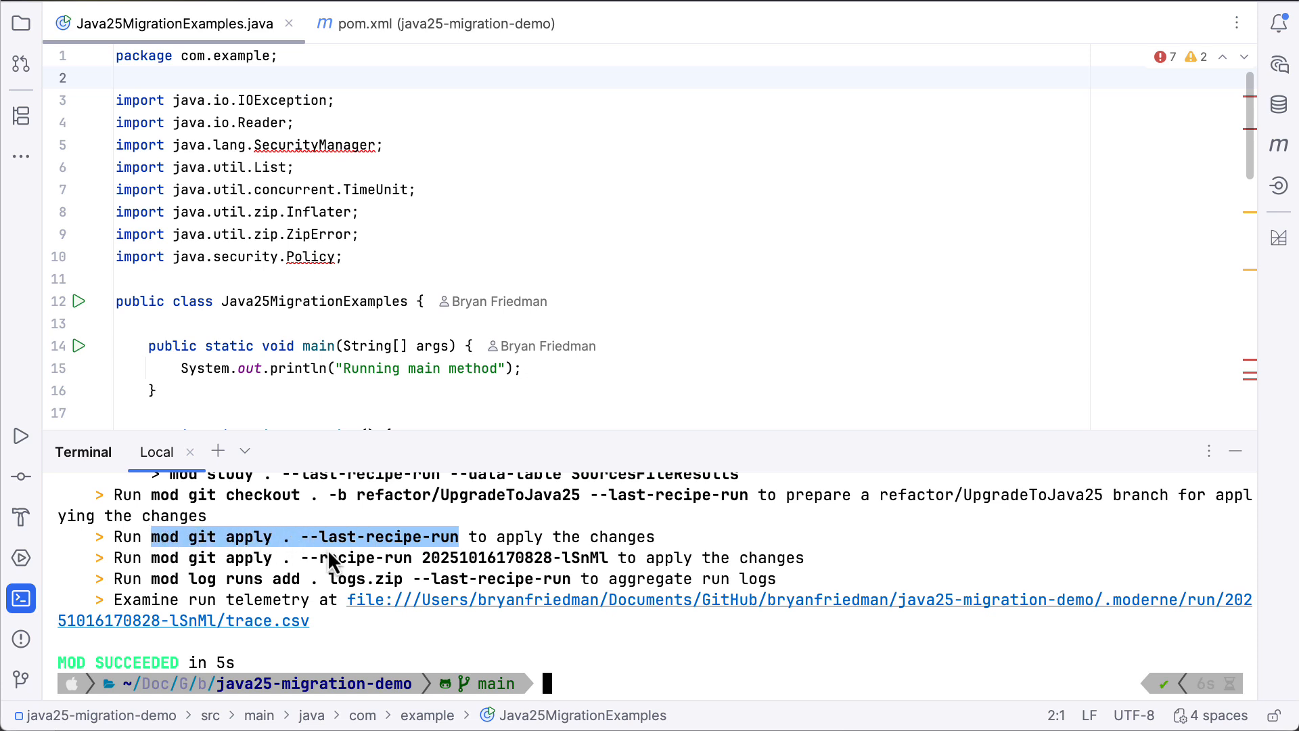
{"action": "mouse_move", "coordinate": [637, 663]}
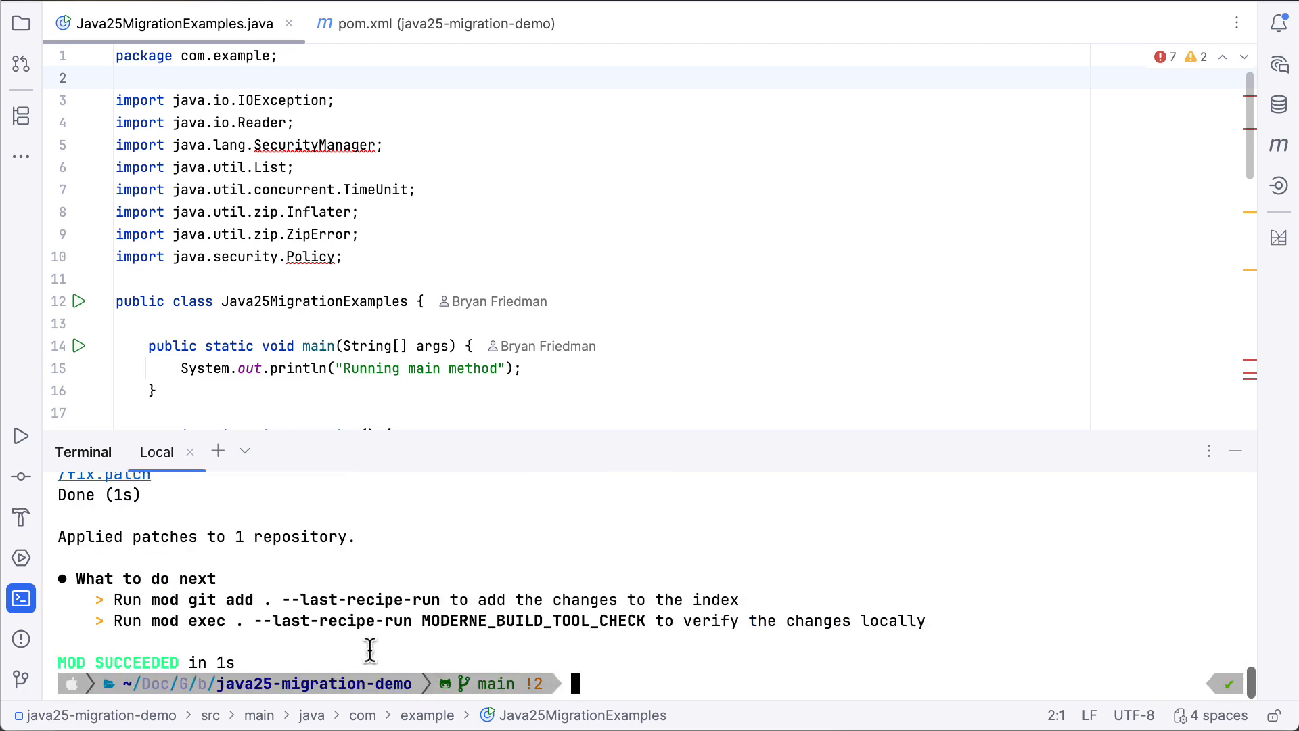
- Review the changed files and the pom.xml diff raising java.version from 21 to 25
{"action": "left_click", "coordinate": [20, 476]}
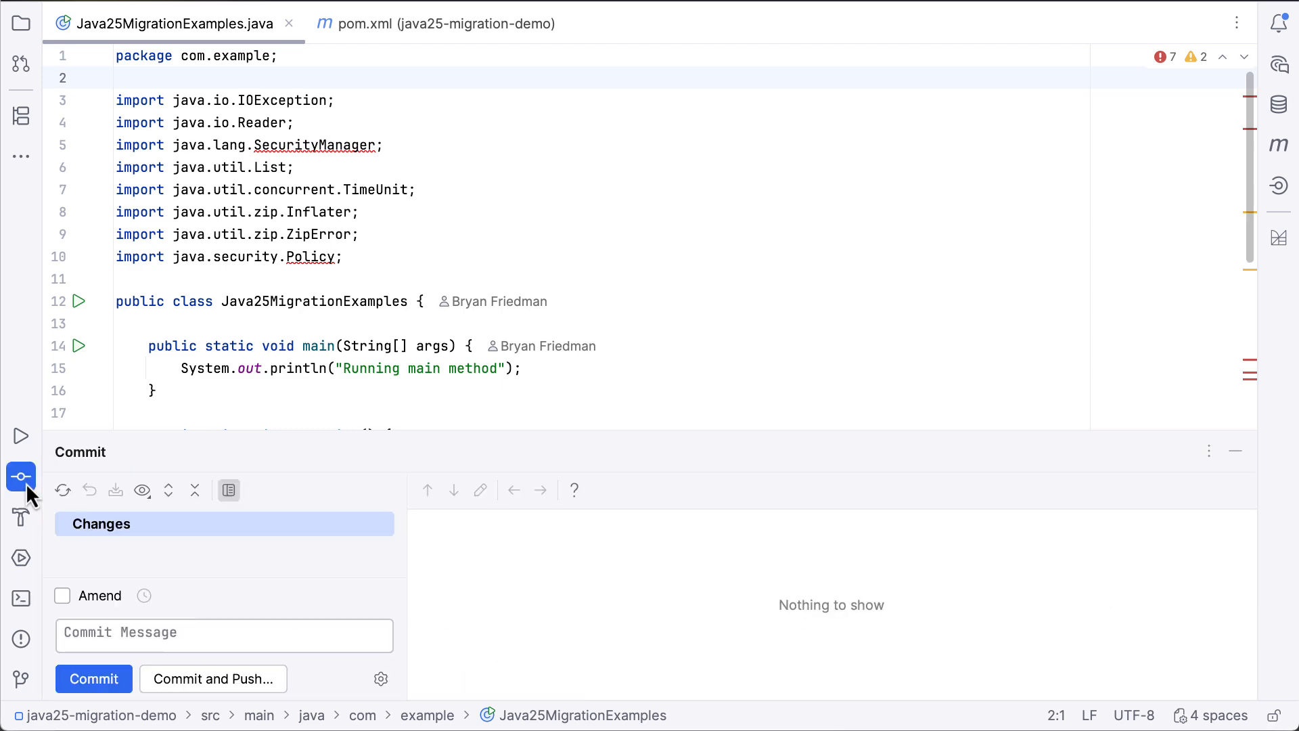
{"action": "left_click", "coordinate": [230, 527]}
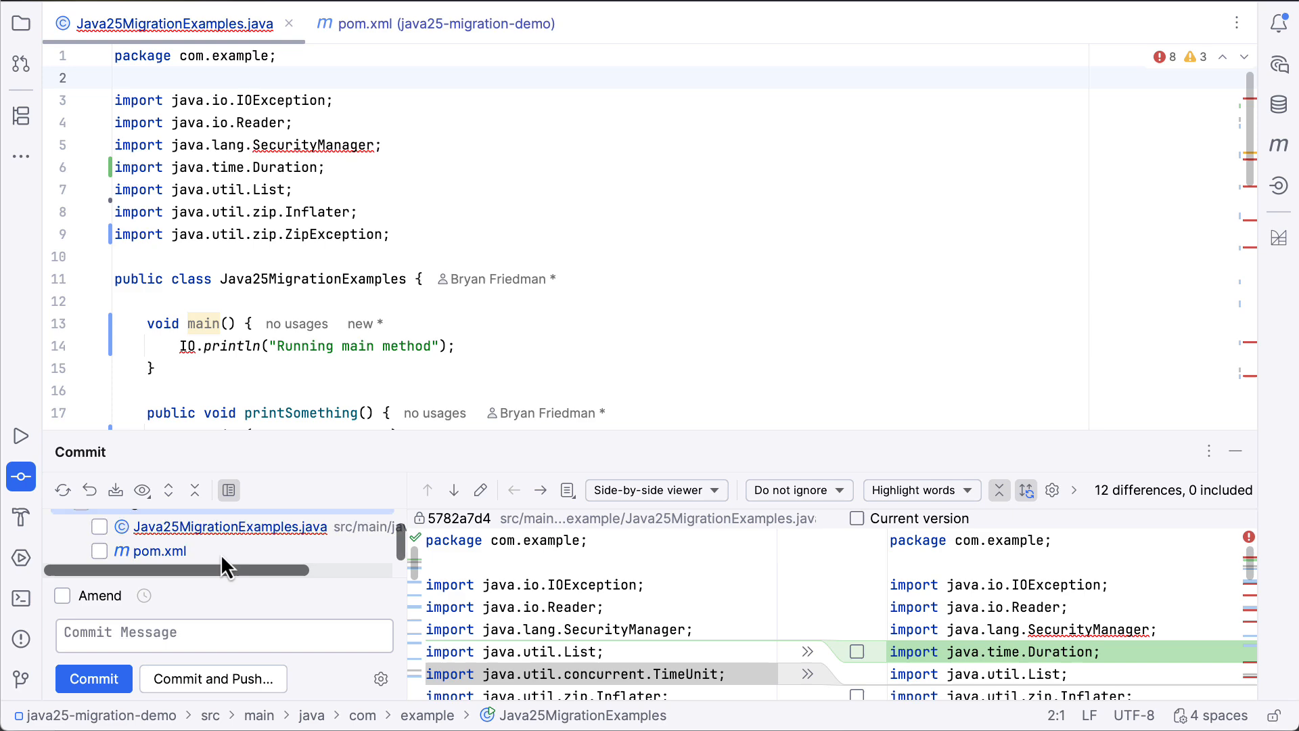
{"action": "left_click", "coordinate": [154, 548]}
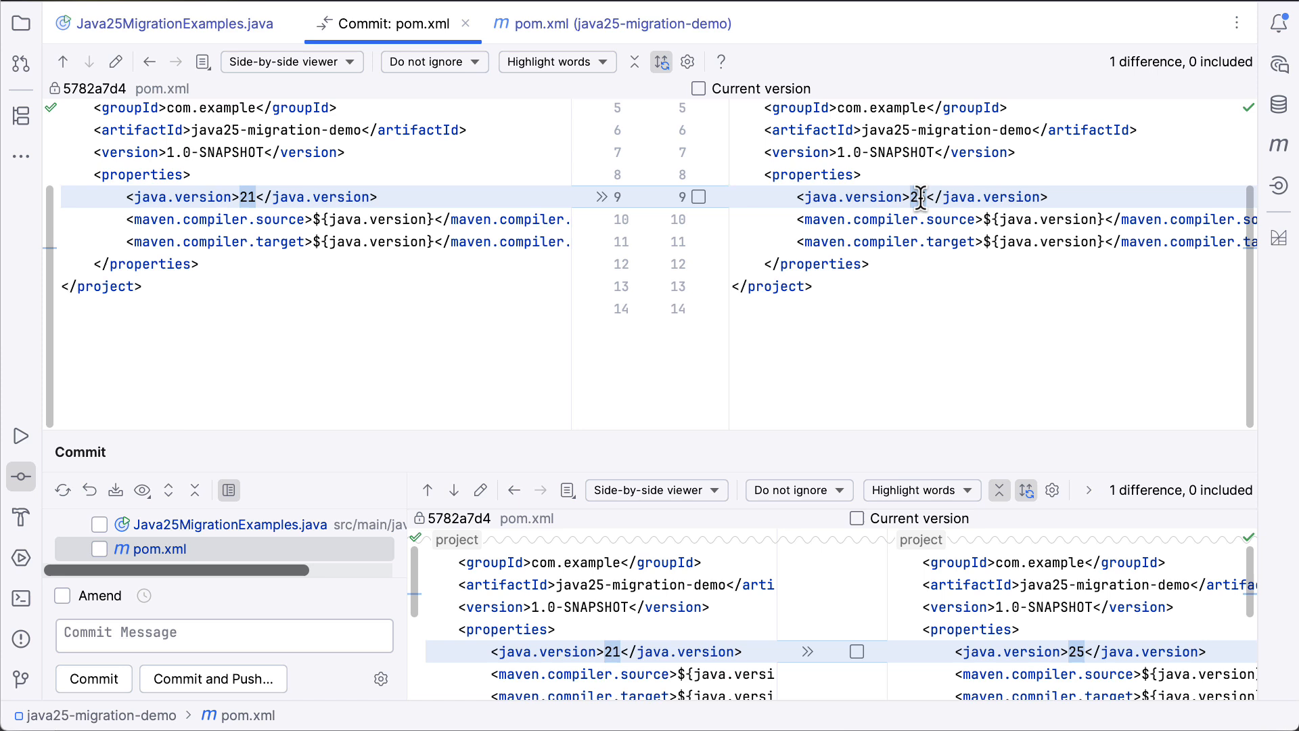
{"action": "mouse_move", "coordinate": [426, 241]}
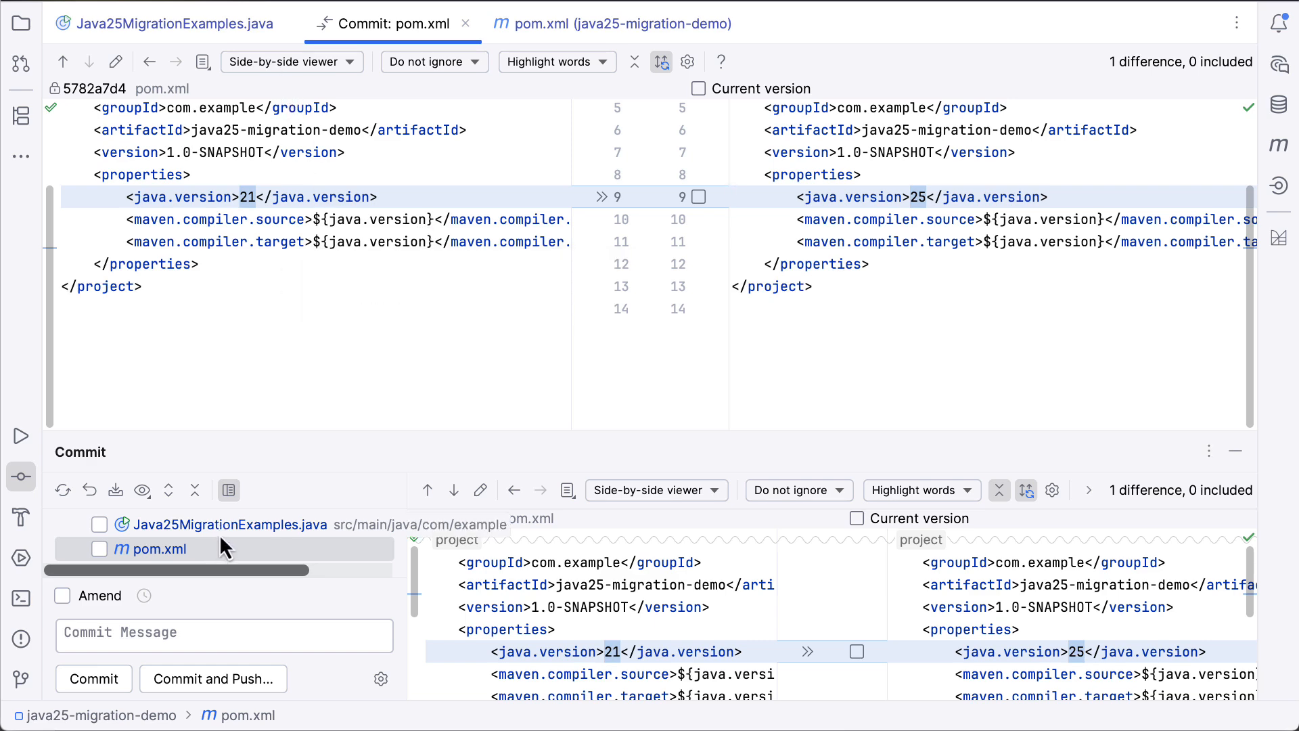
{"action": "left_click", "coordinate": [227, 525]}
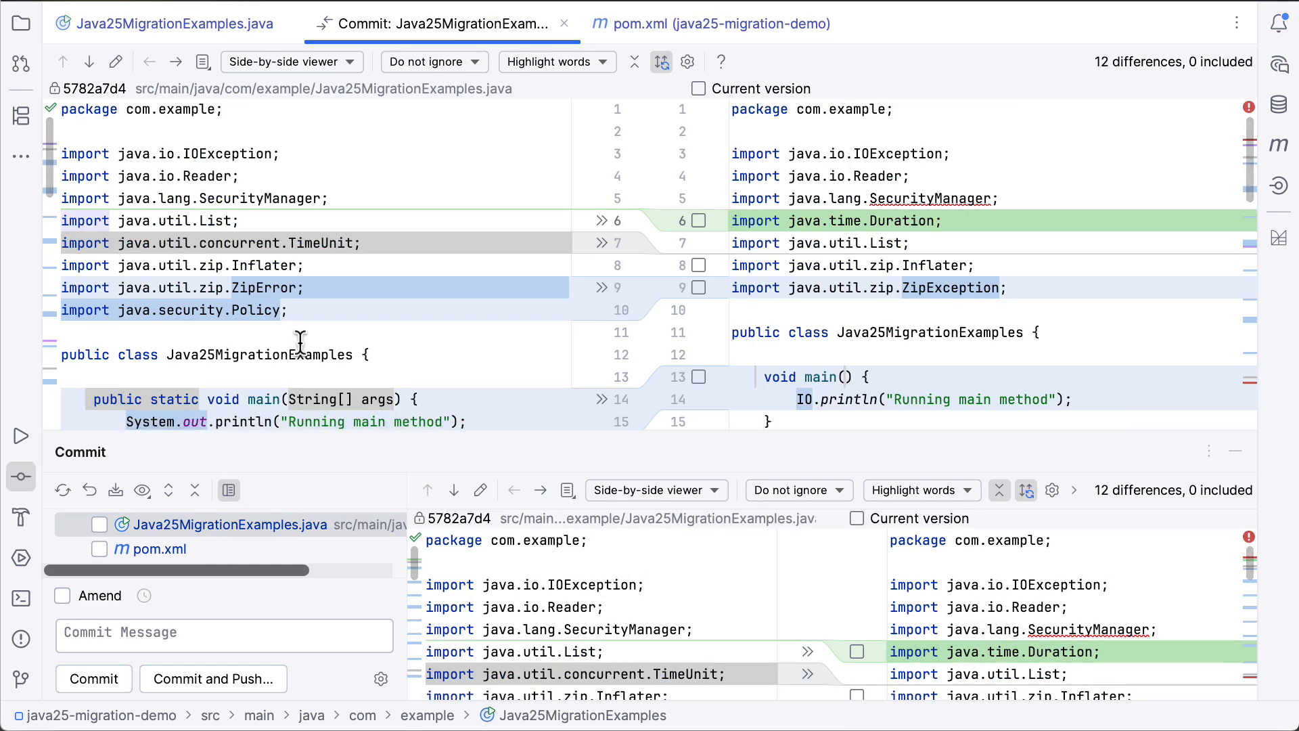
{"action": "scroll", "scroll_direction": "down", "scroll_amount": 3}
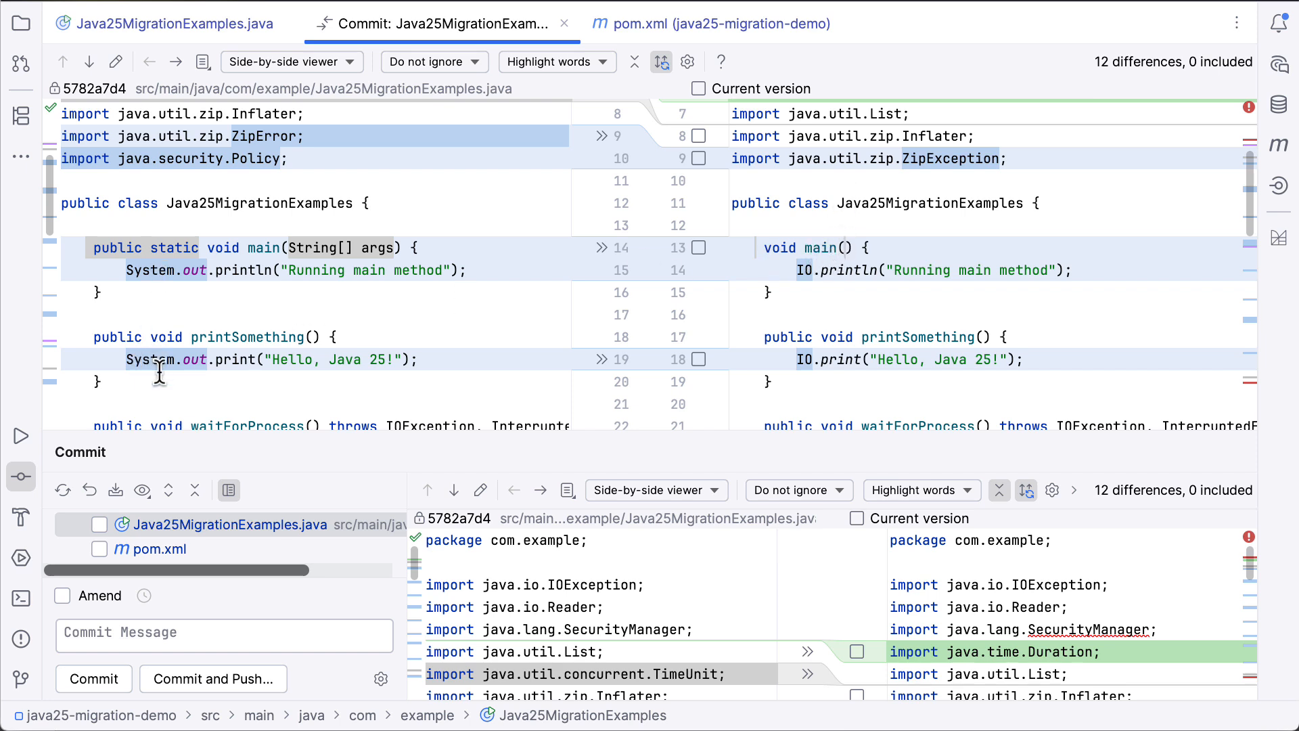
{"action": "mouse_move", "coordinate": [580, 343]}
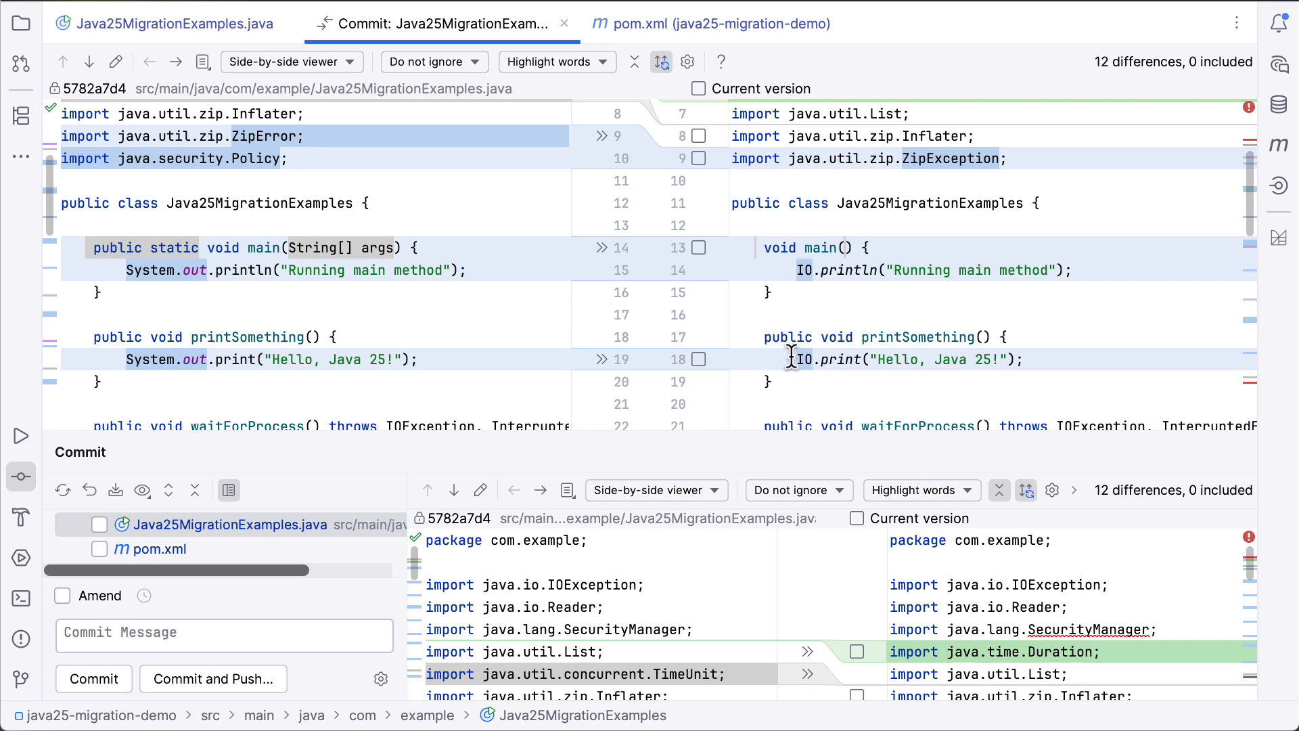
{"action": "mouse_move", "coordinate": [512, 299]}
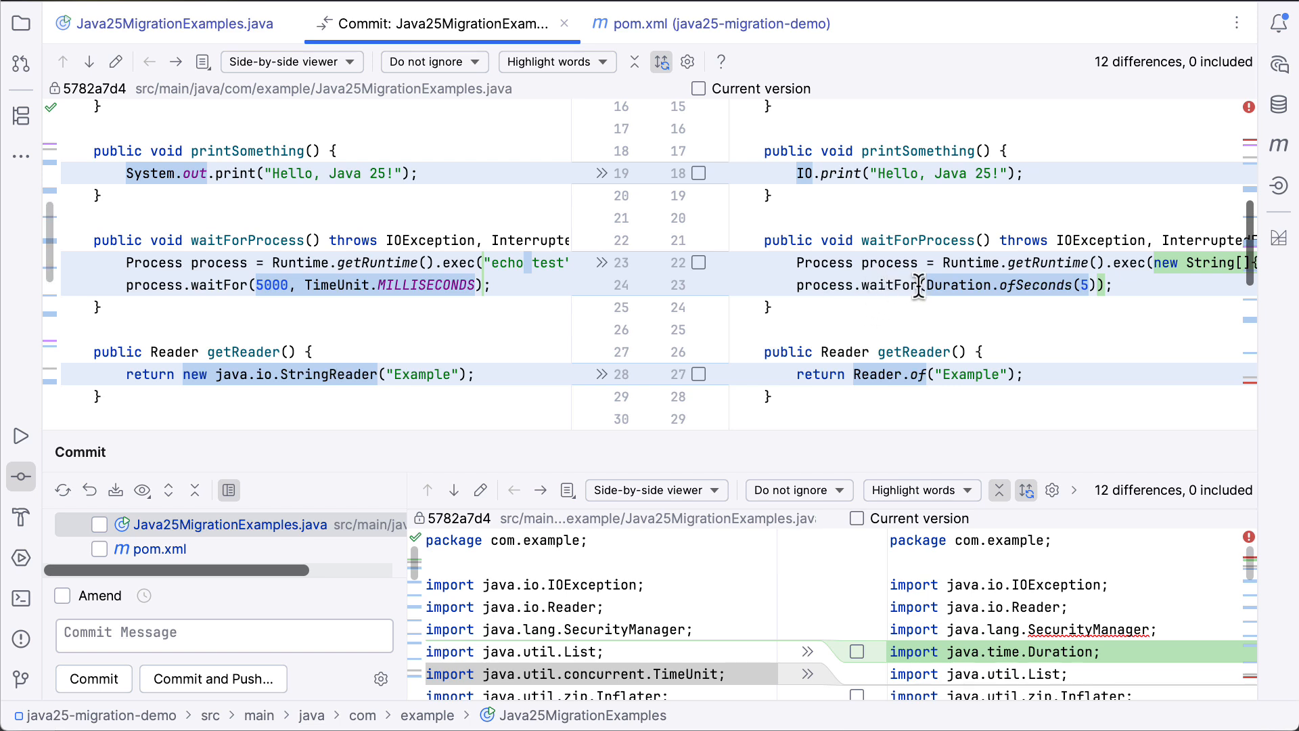
{"action": "mouse_move", "coordinate": [320, 313]}
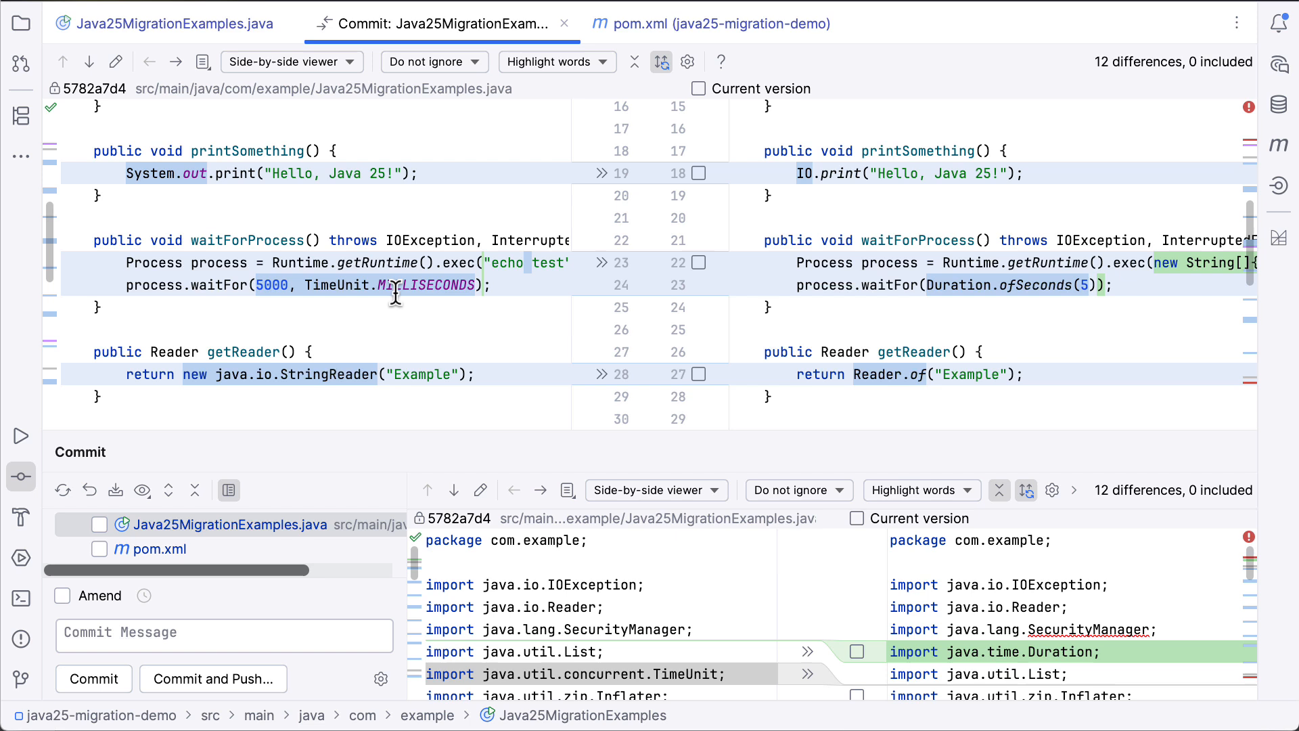
{"action": "scroll", "scroll_direction": "down", "scroll_amount": 3}
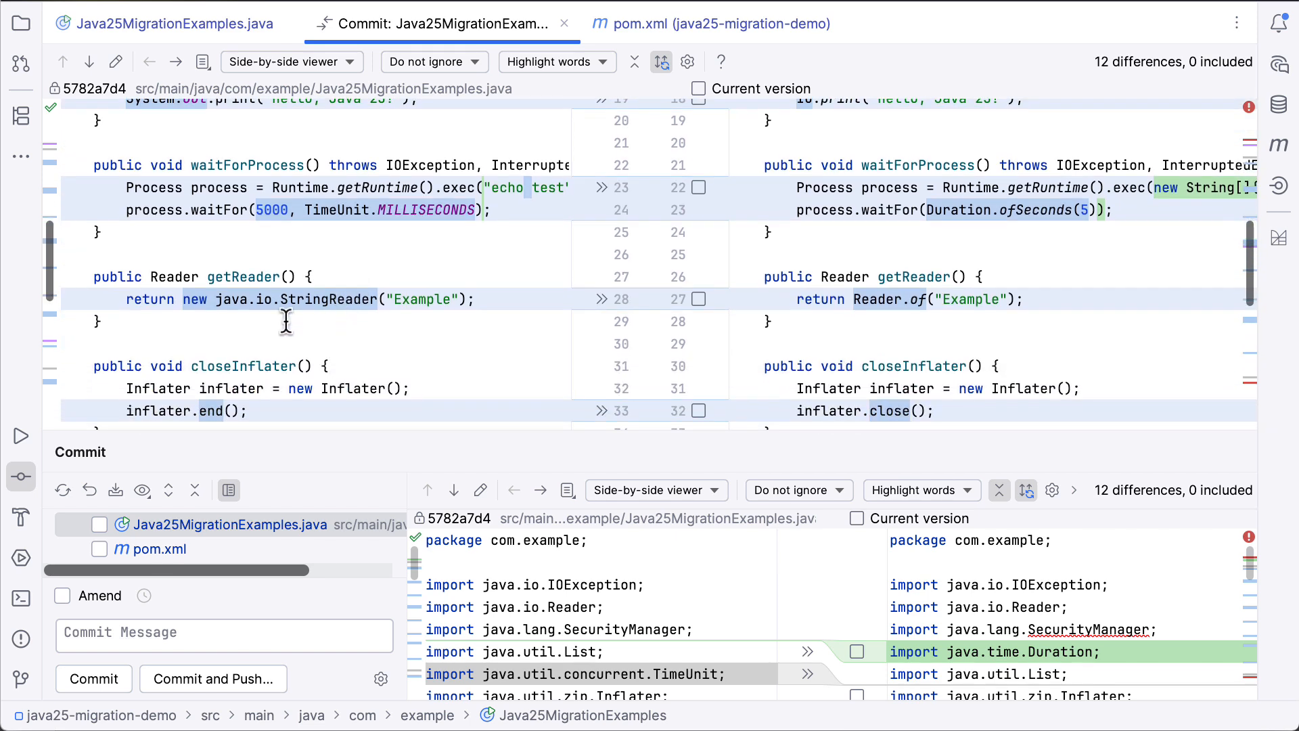
{"action": "mouse_move", "coordinate": [294, 312]}
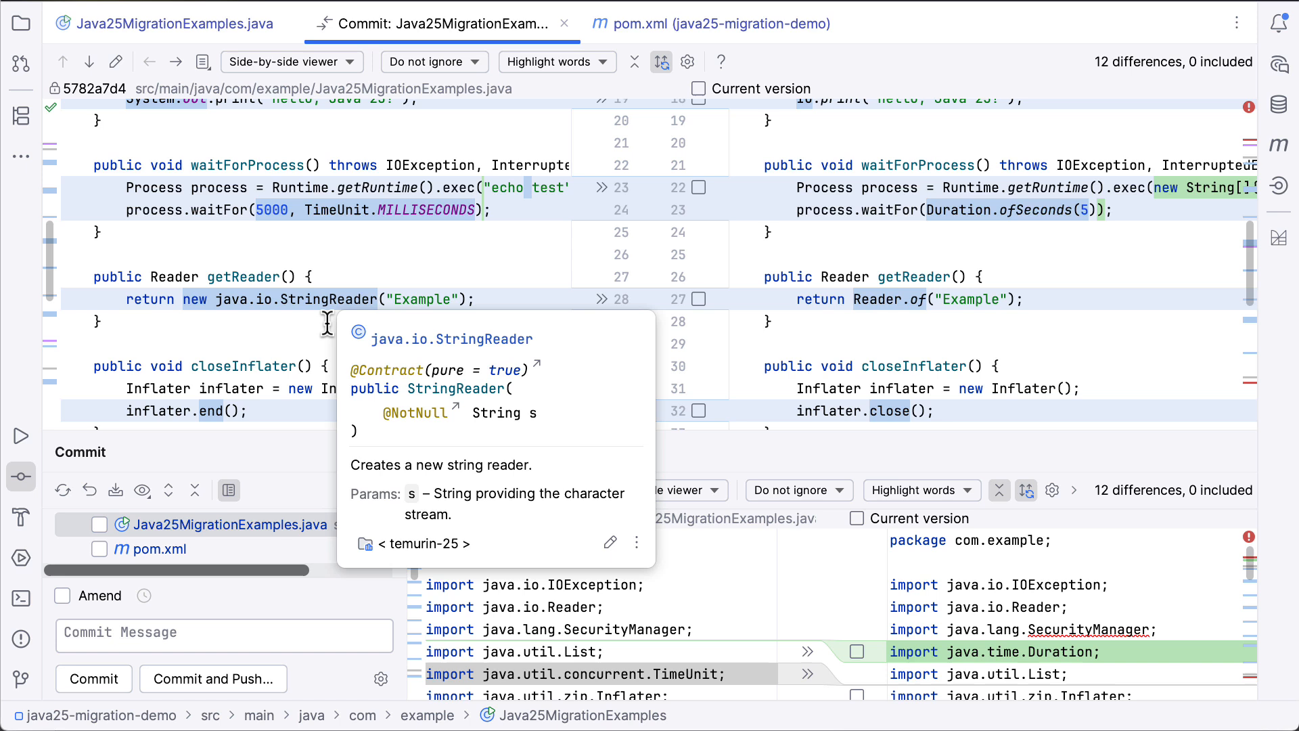
{"action": "mouse_move", "coordinate": [977, 301]}
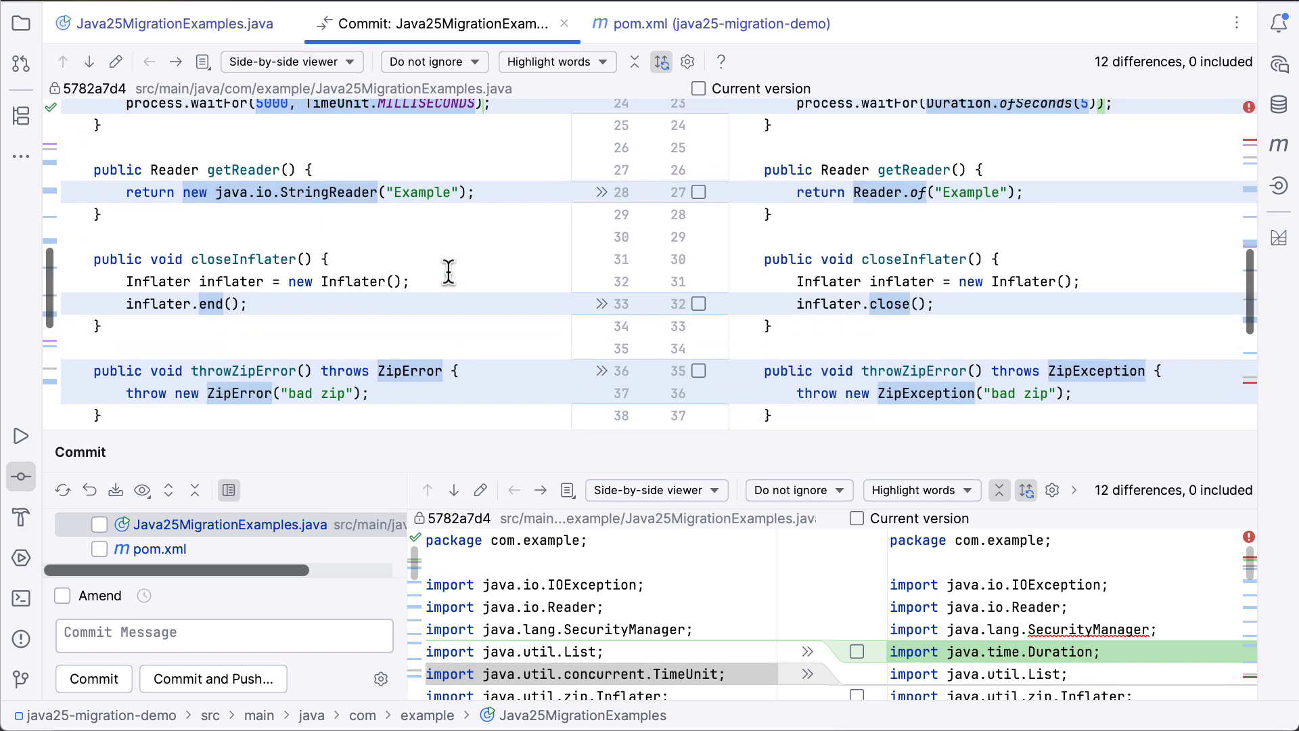
{"action": "scroll", "scroll_direction": "down", "scroll_amount": 3}
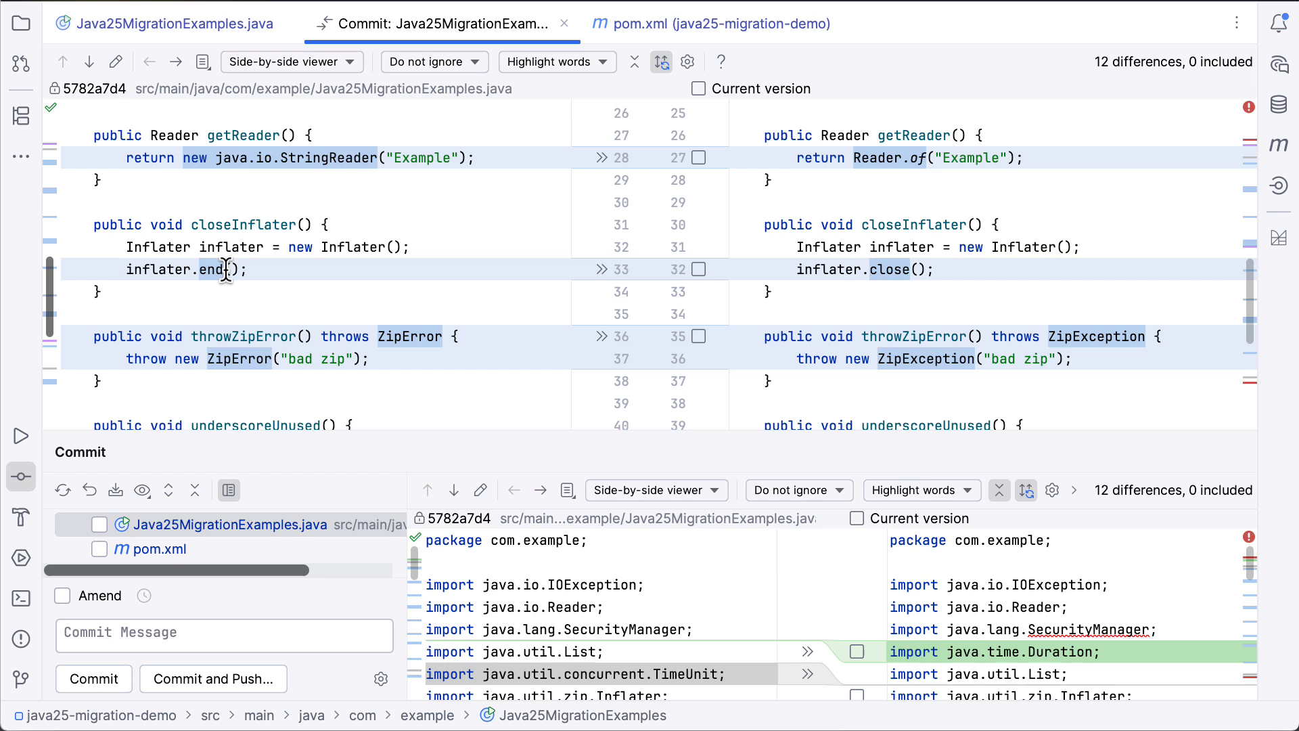
{"action": "mouse_move", "coordinate": [808, 270]}
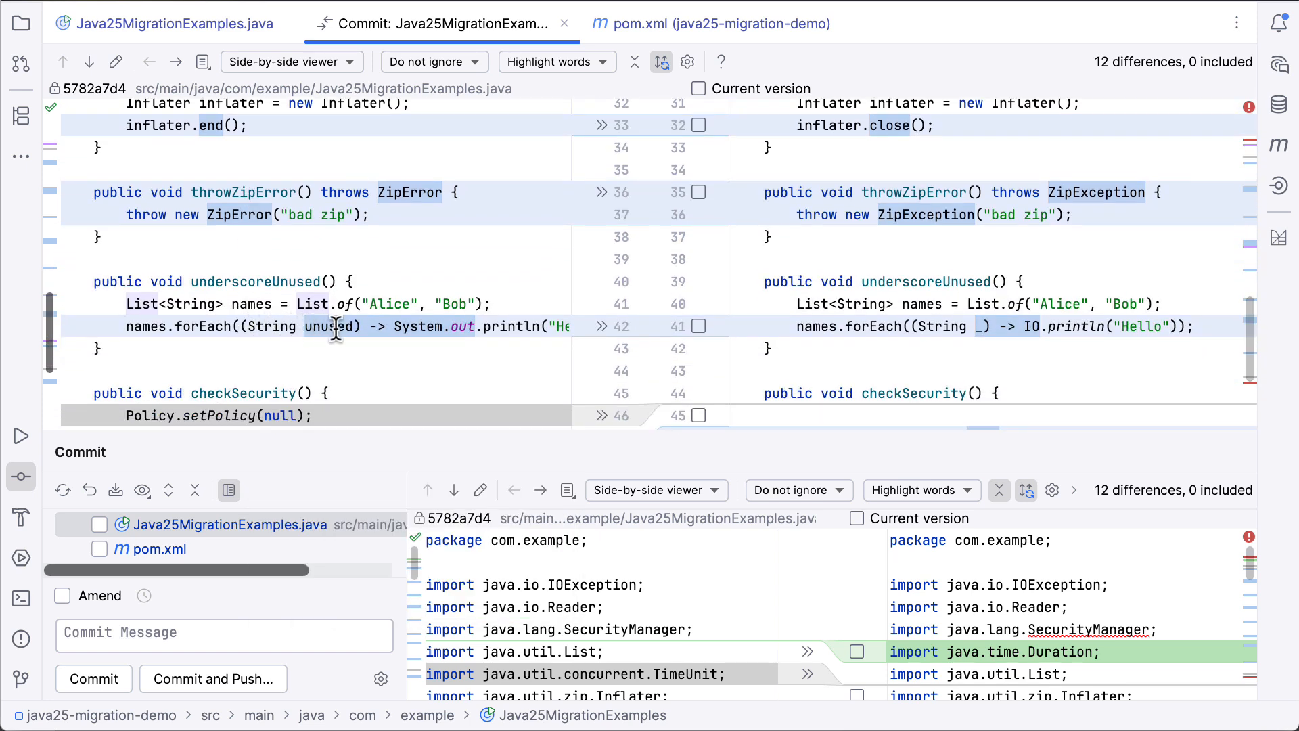
{"action": "mouse_move", "coordinate": [766, 328]}
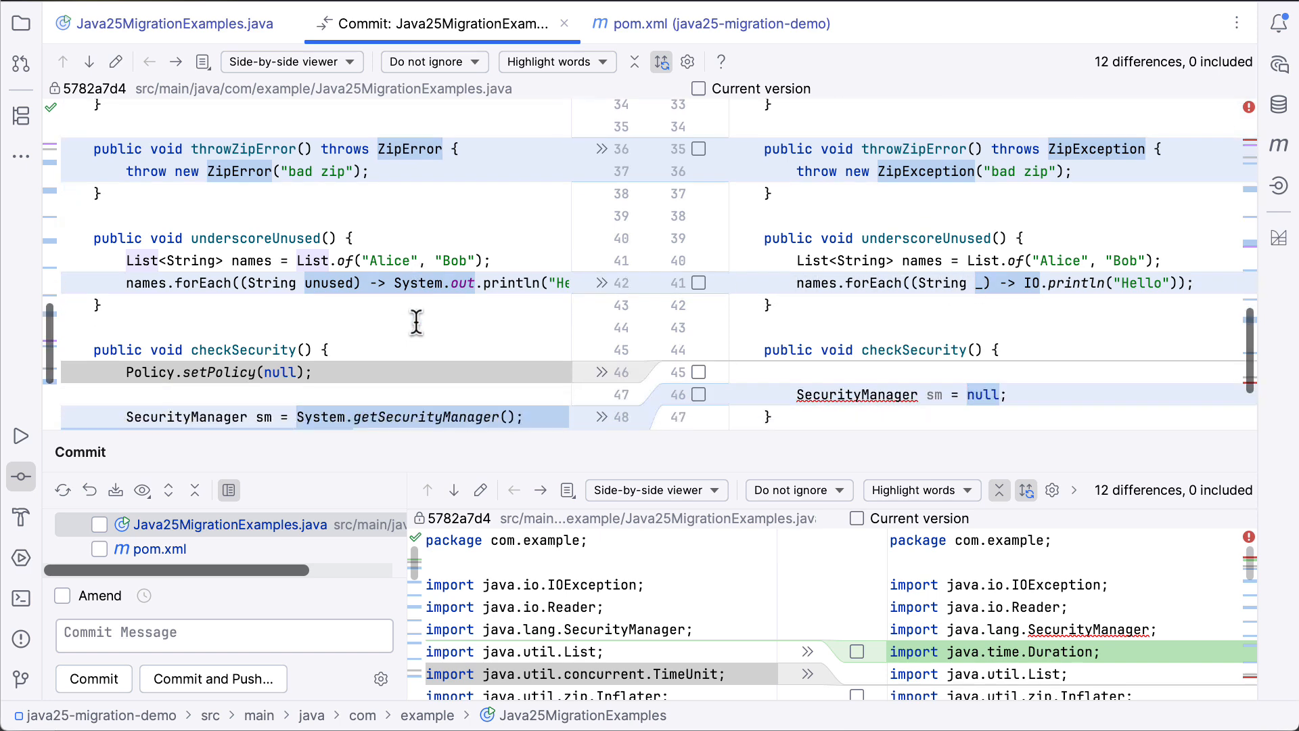
{"action": "scroll", "scroll_direction": "down", "scroll_amount": 3}
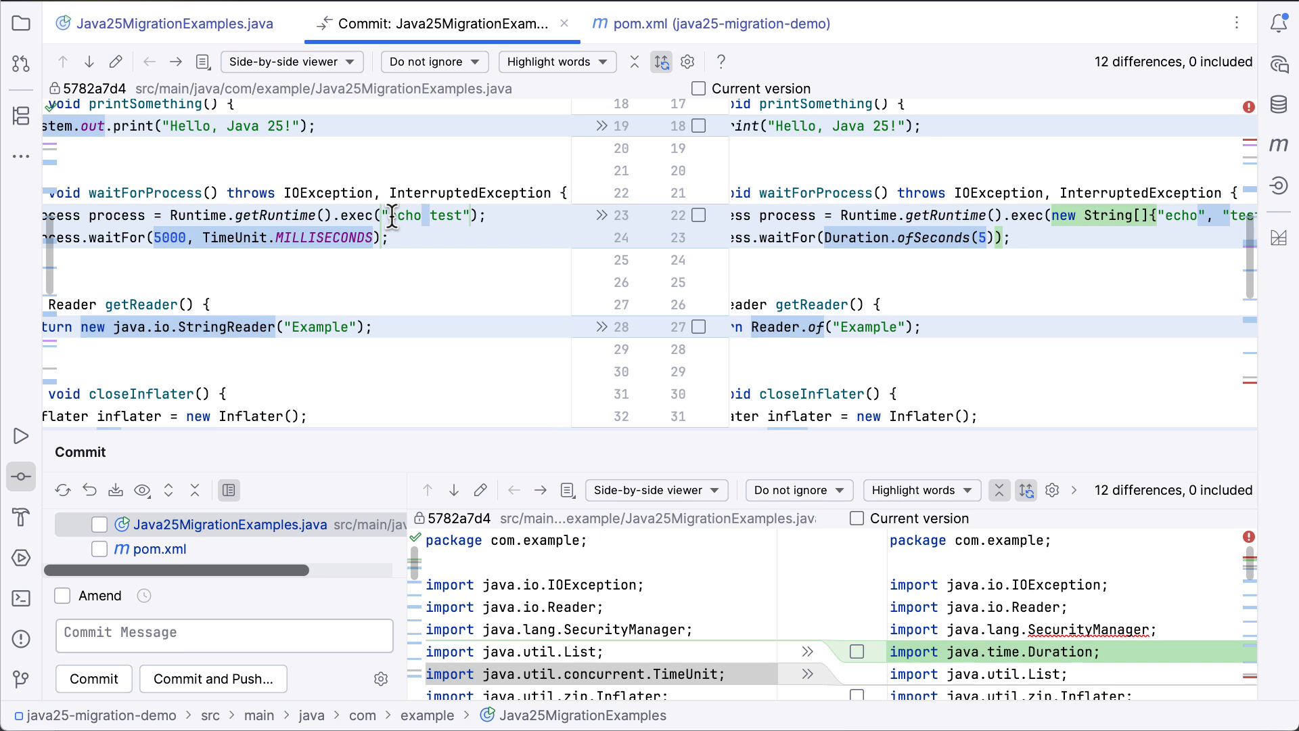
{"action": "mouse_move", "coordinate": [1136, 215]}
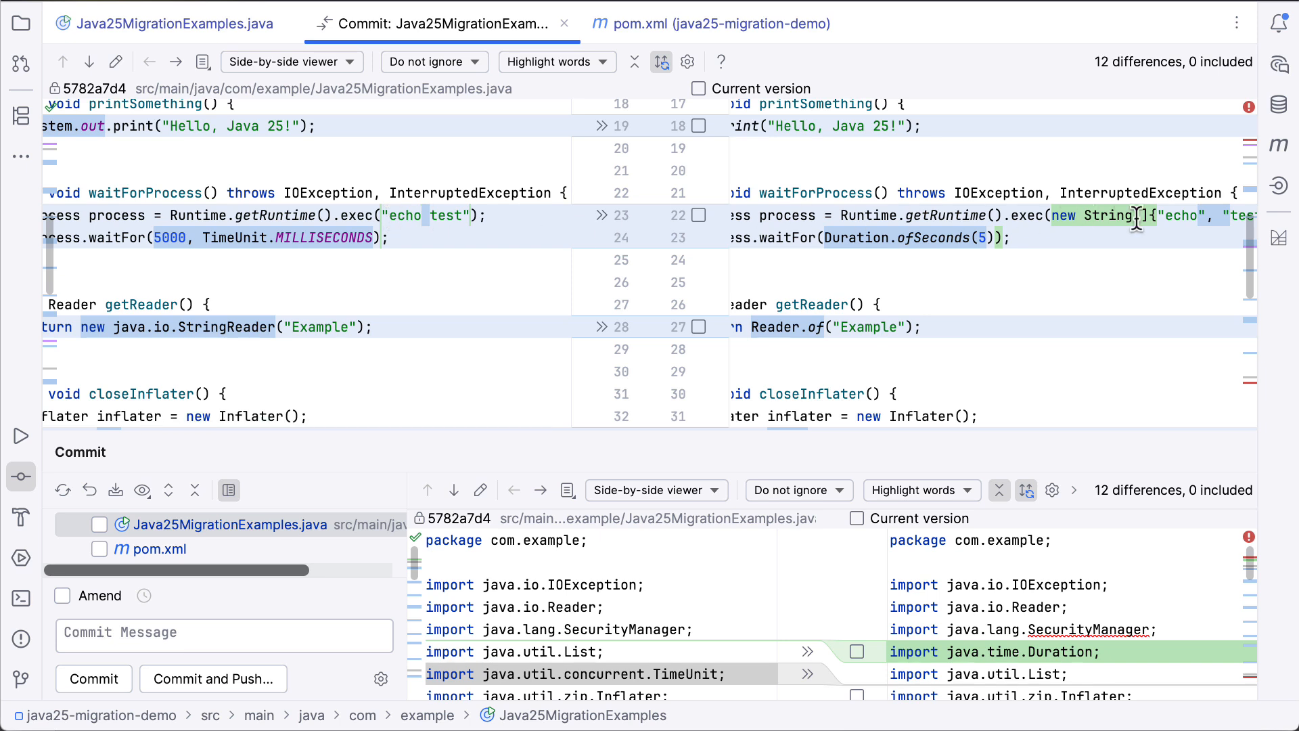
{"action": "mouse_move", "coordinate": [1109, 215]}
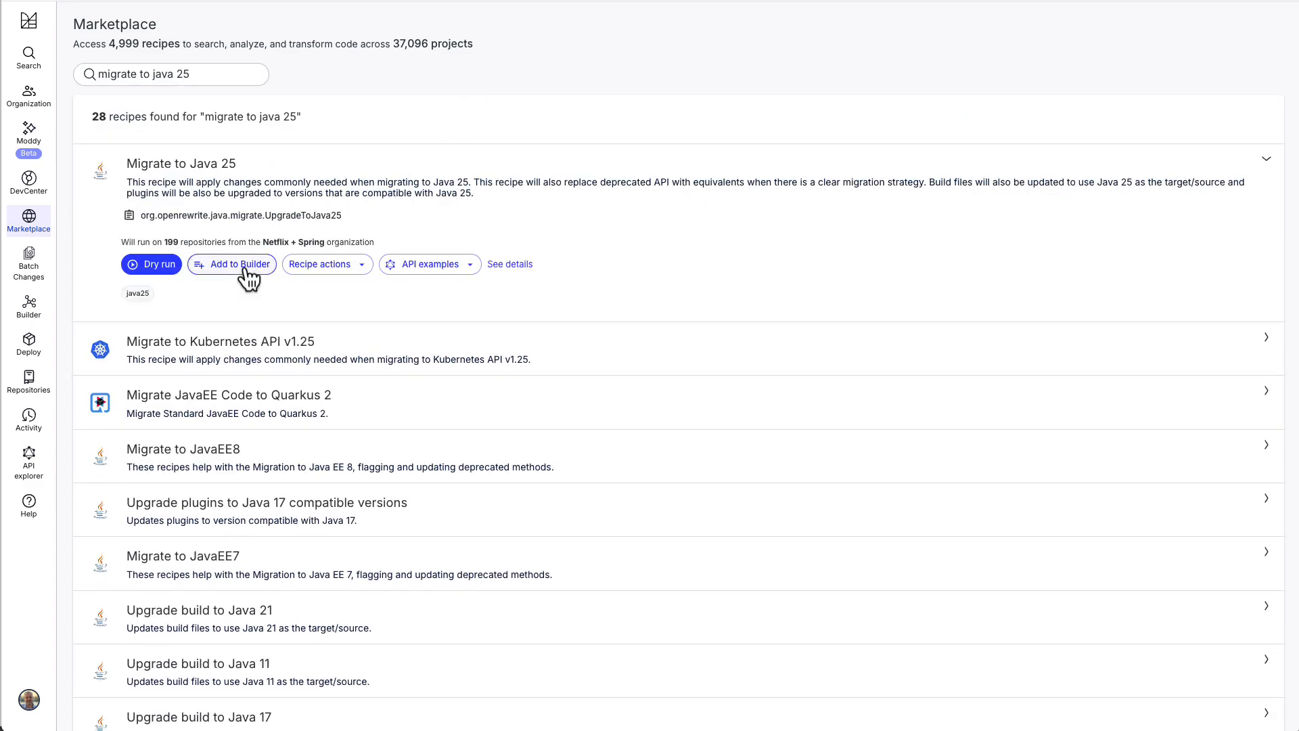
- Add Migrate to Java 25 to a new custom recipe named Upgrade to Java 25
{"action": "left_click", "coordinate": [232, 264]}
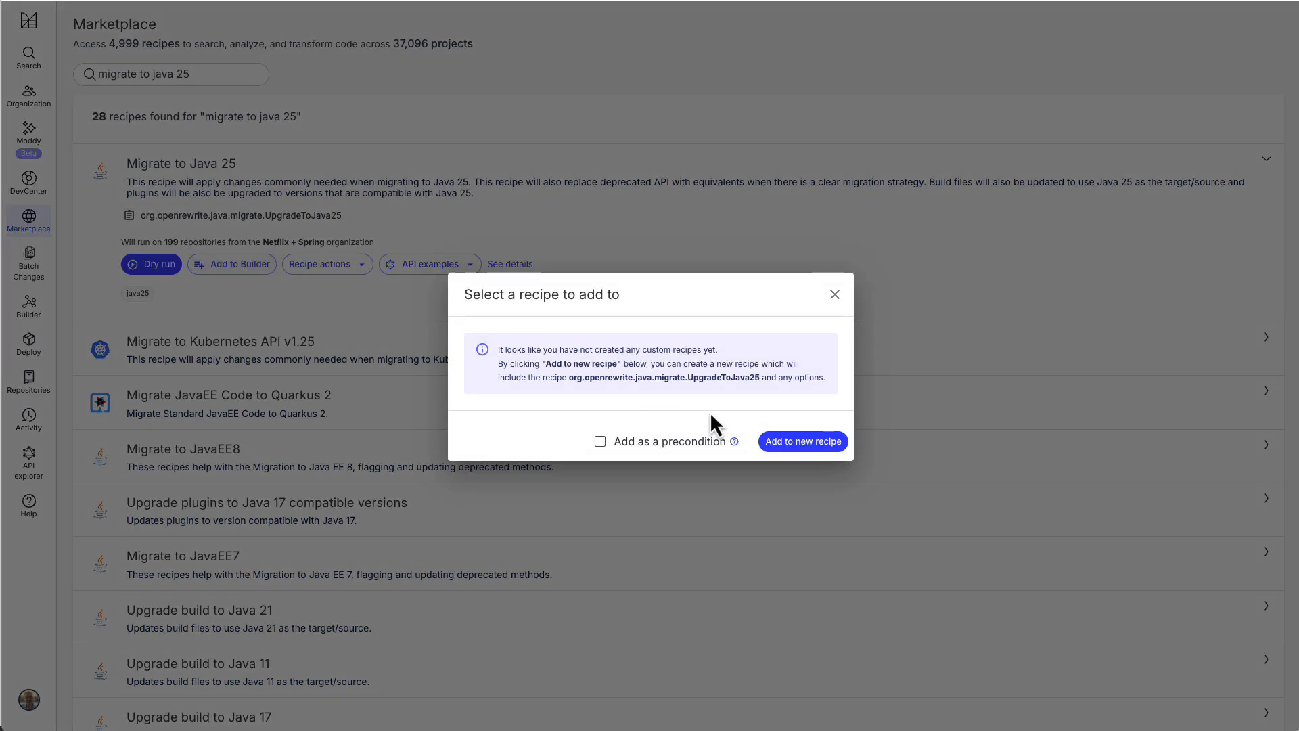
{"action": "left_click", "coordinate": [801, 441]}
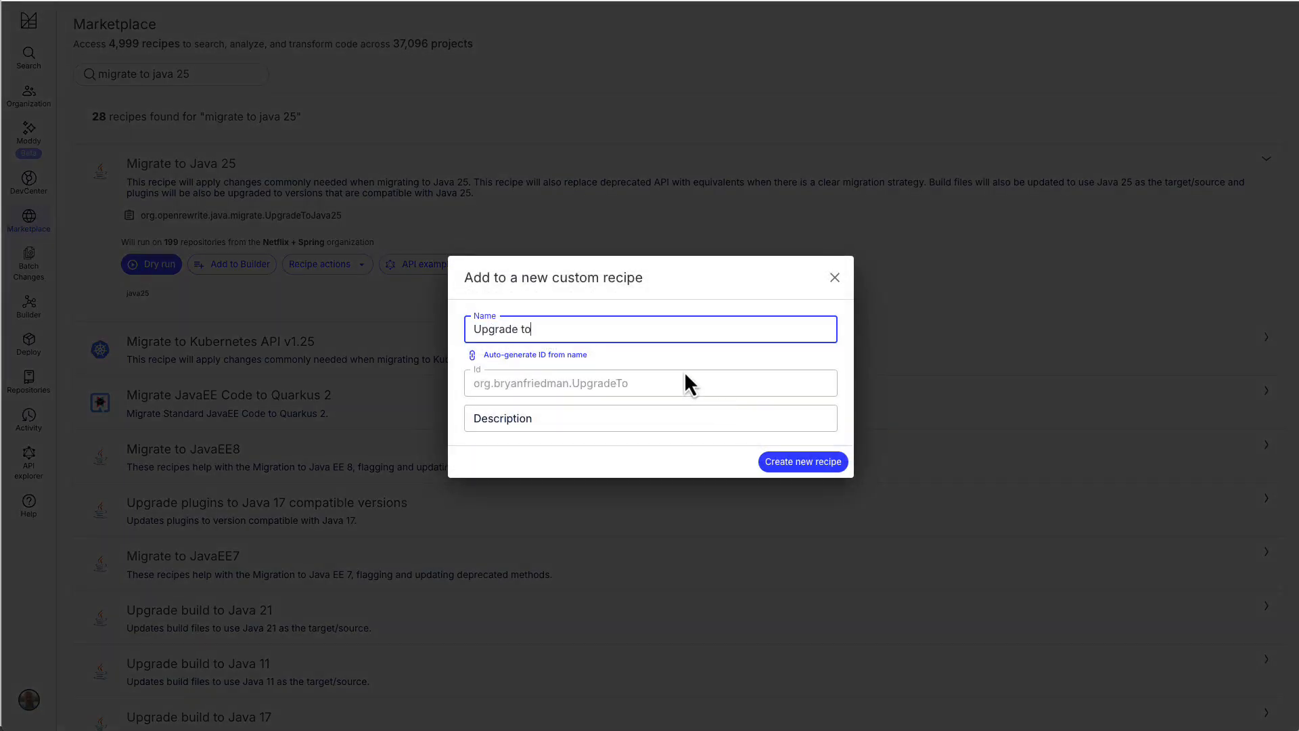
{"action": "left_click", "coordinate": [801, 461]}
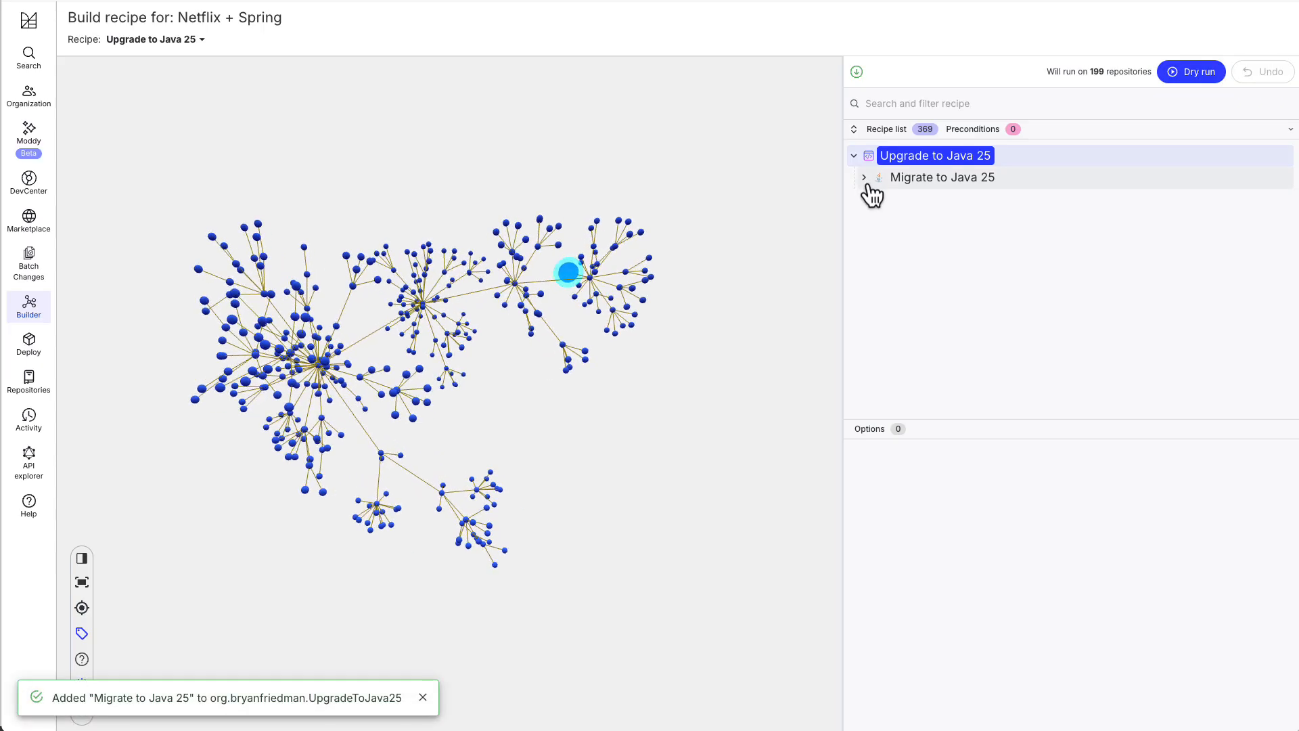
- Expand Migrate to Java 25's sub-recipes and keep Replace unused variables with underscore after cancelling its removal
{"action": "left_click", "coordinate": [865, 176]}
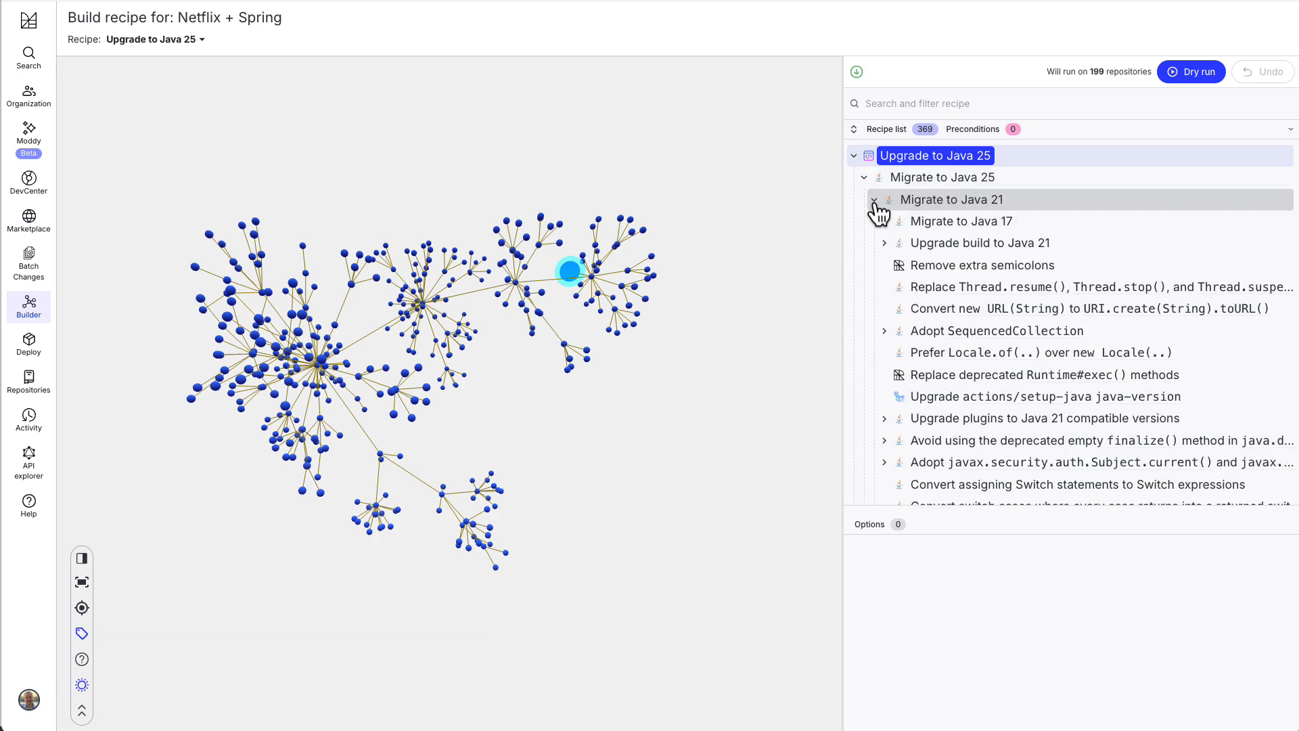
{"action": "left_click", "coordinate": [876, 206]}
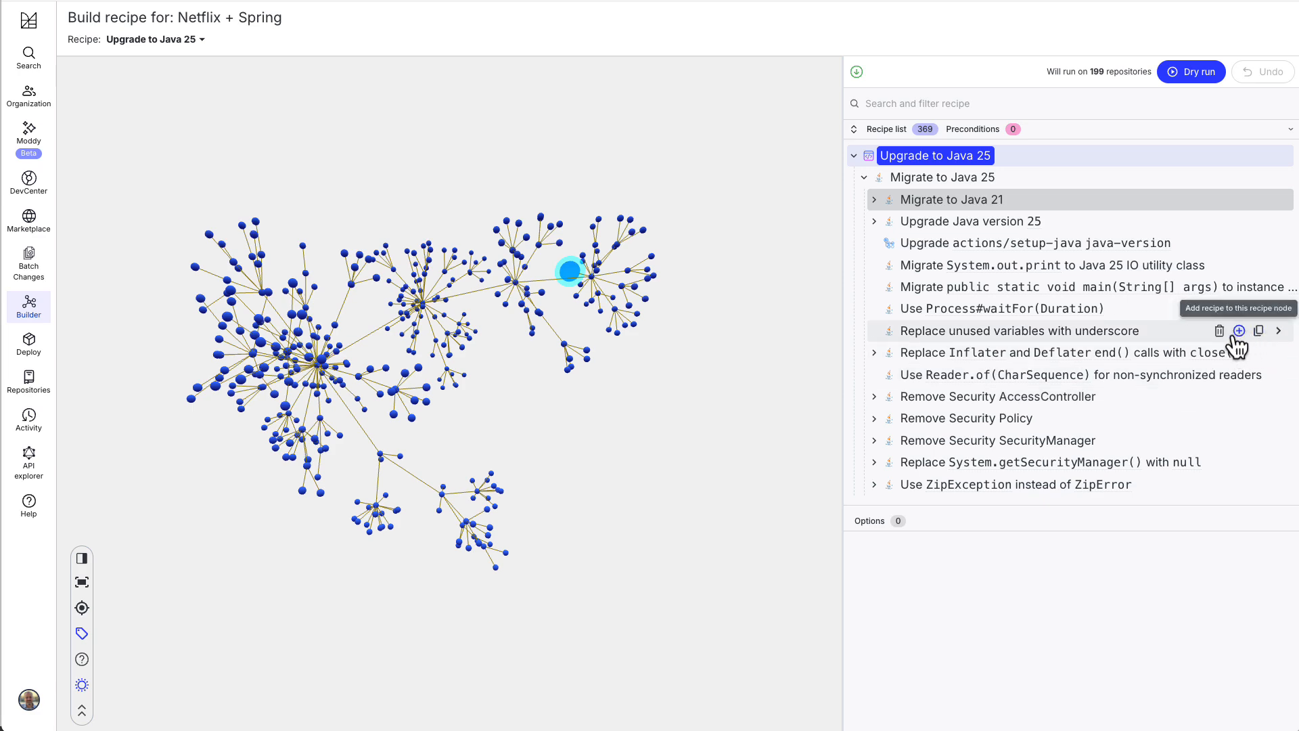
{"action": "left_click", "coordinate": [1219, 330]}
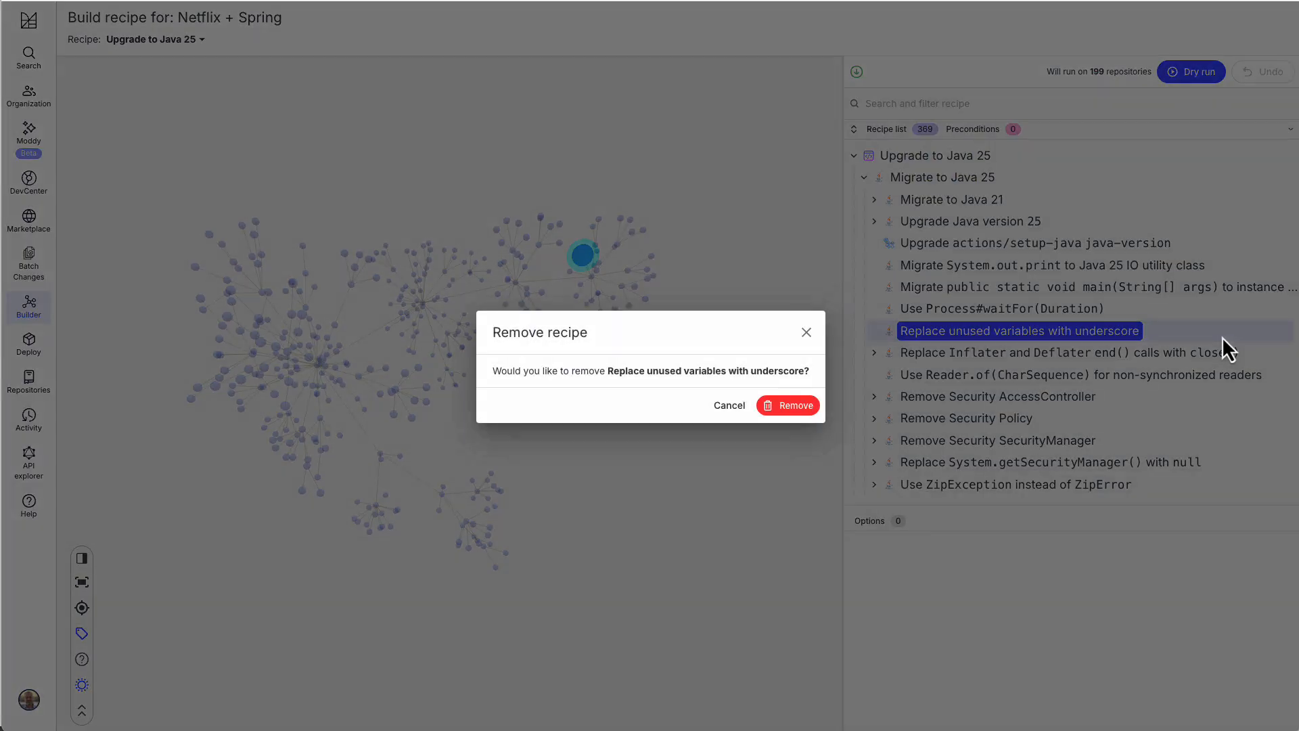
{"action": "mouse_move", "coordinate": [736, 411]}
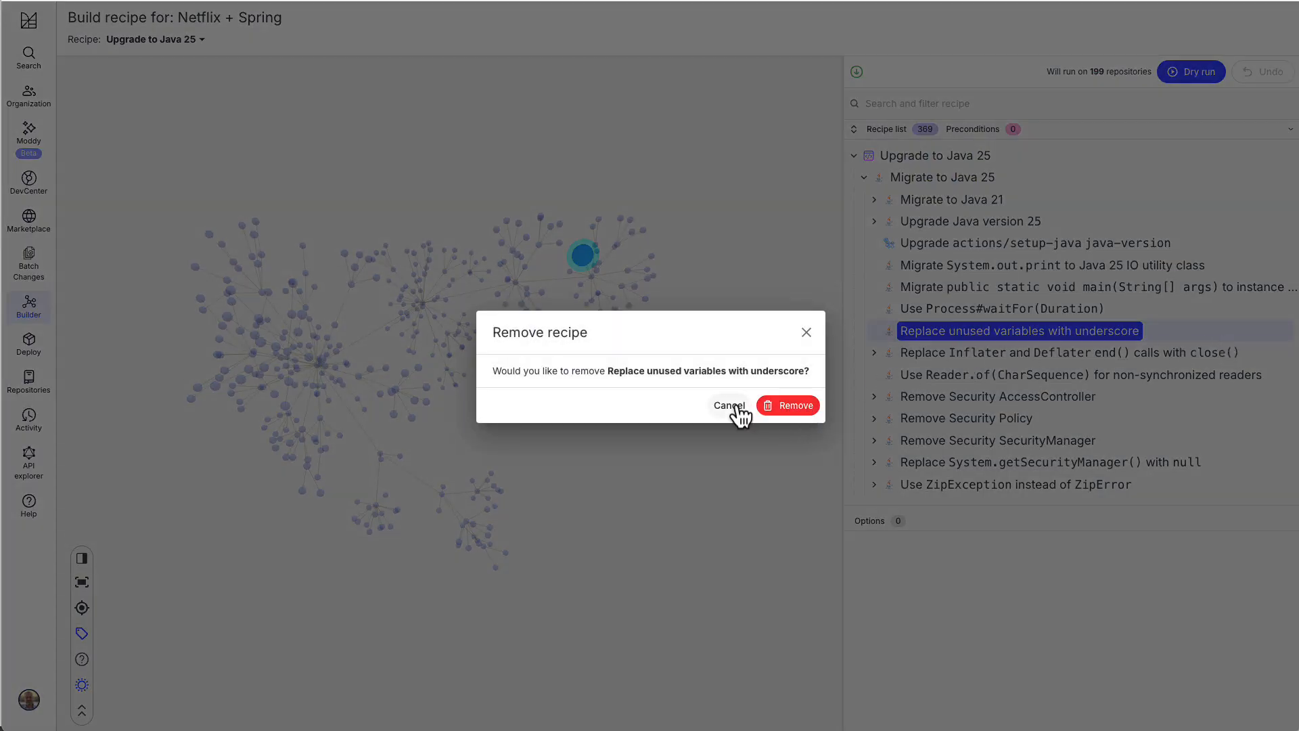
{"action": "left_click", "coordinate": [728, 404]}
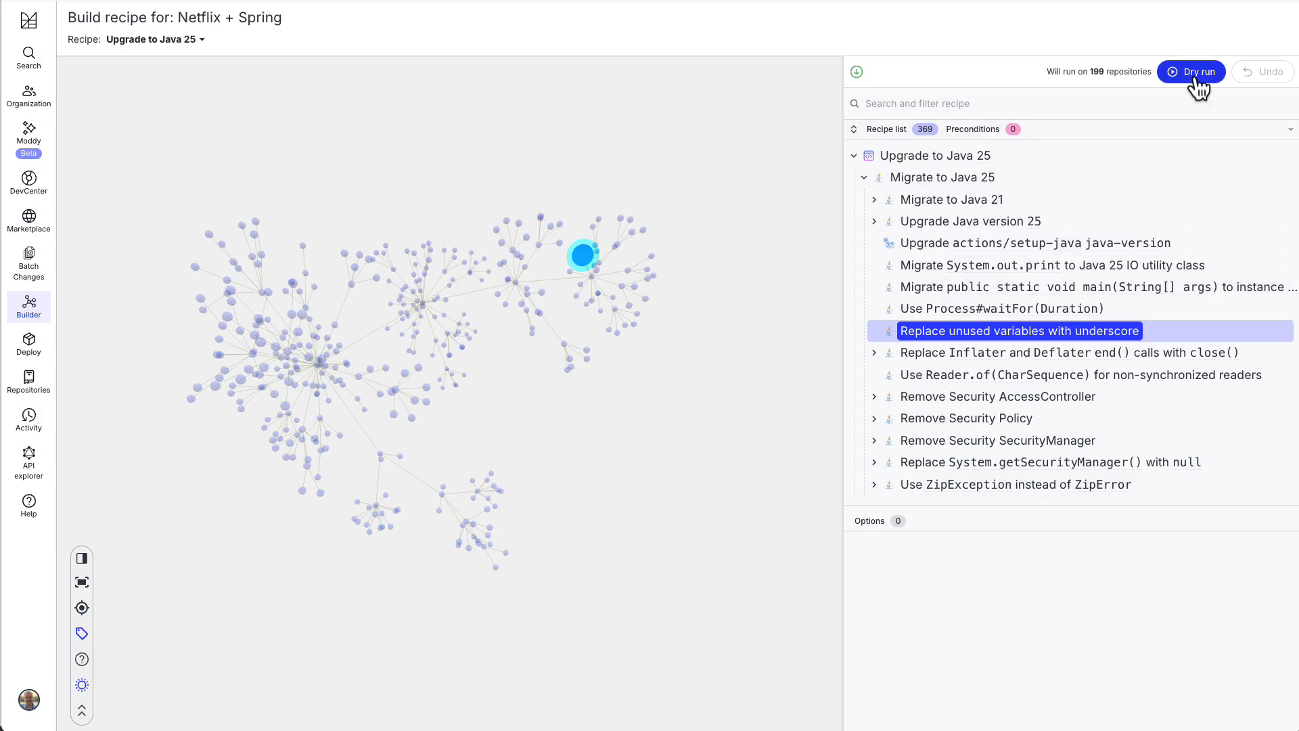
- Dry-run Upgrade to Java 25 across 199 repositories and start committing the 182 results as pull requests
{"action": "left_click", "coordinate": [1191, 72]}
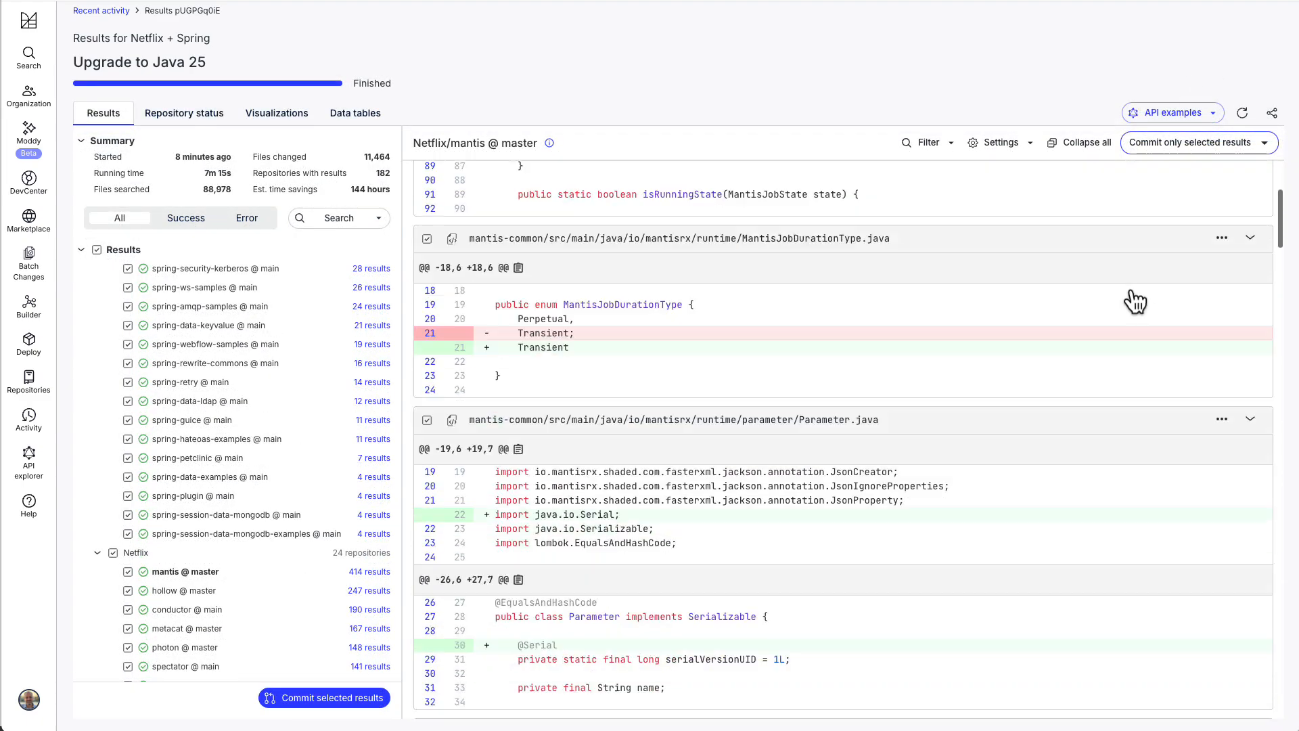
{"action": "left_click", "coordinate": [324, 697]}
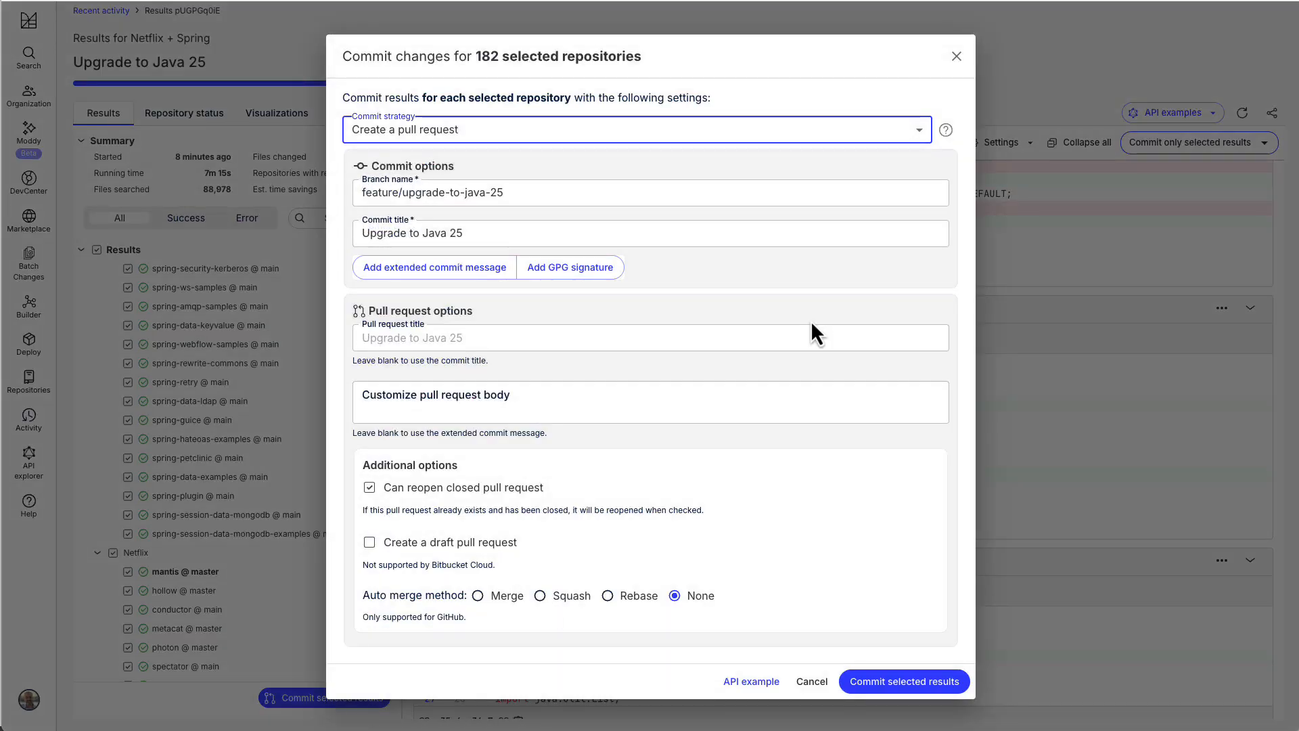